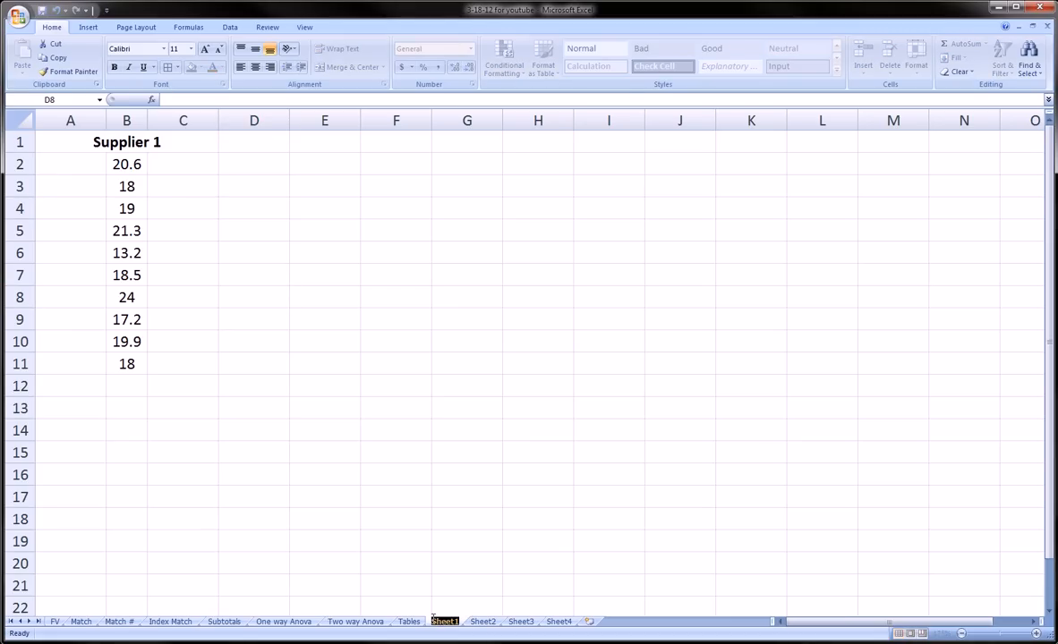
# Step: Flip through the Supplier 3 and 4 sheets, select Supplier 4's heading and values, and return to Supplier 1
pyautogui.click(458, 621)
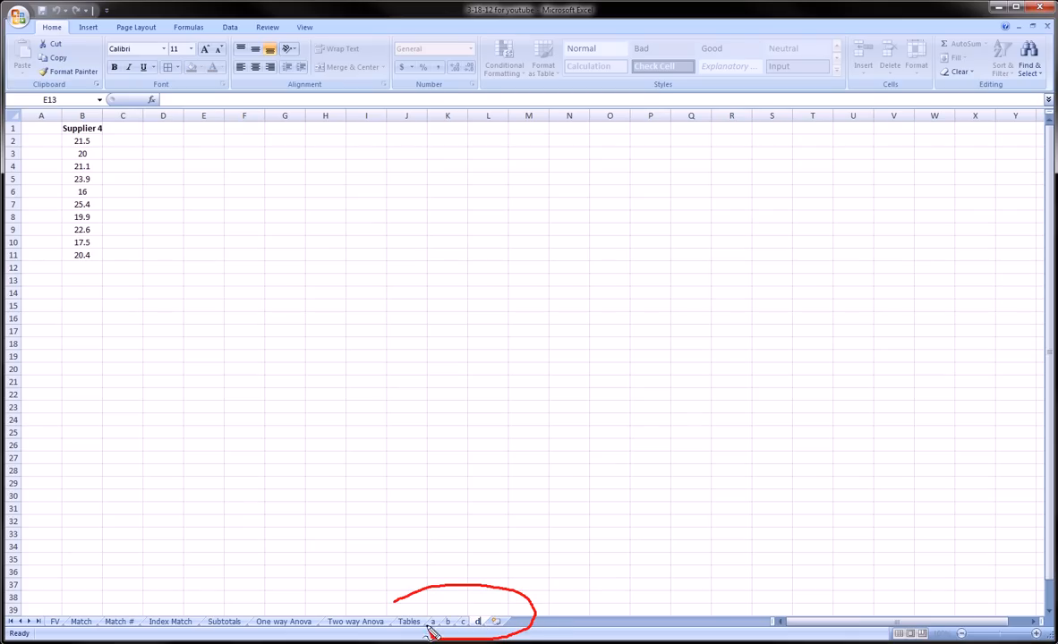
pyautogui.click(433, 621)
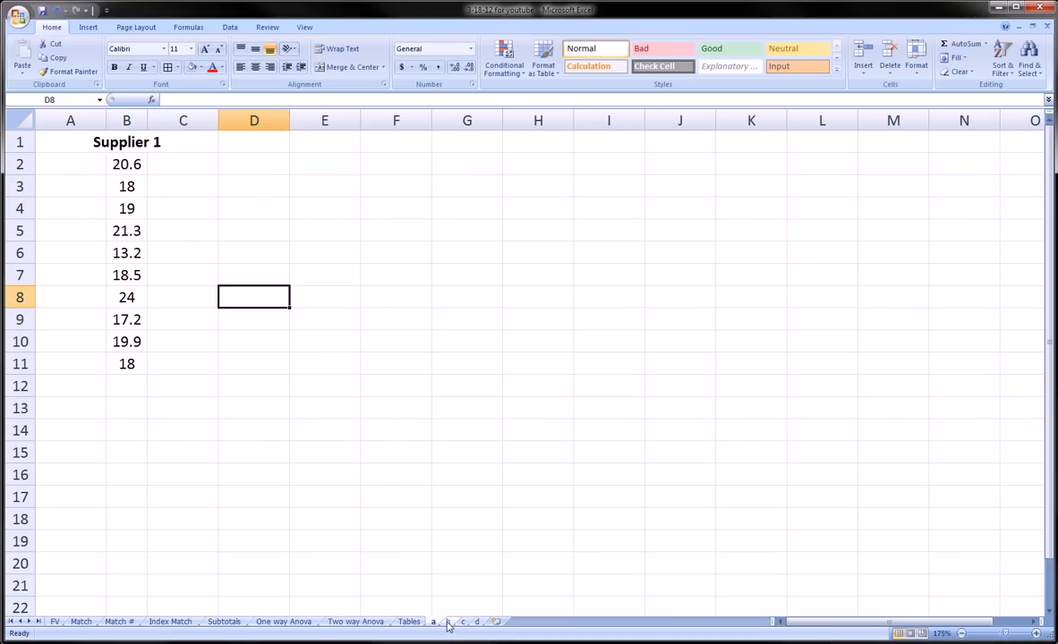
pyautogui.click(447, 621)
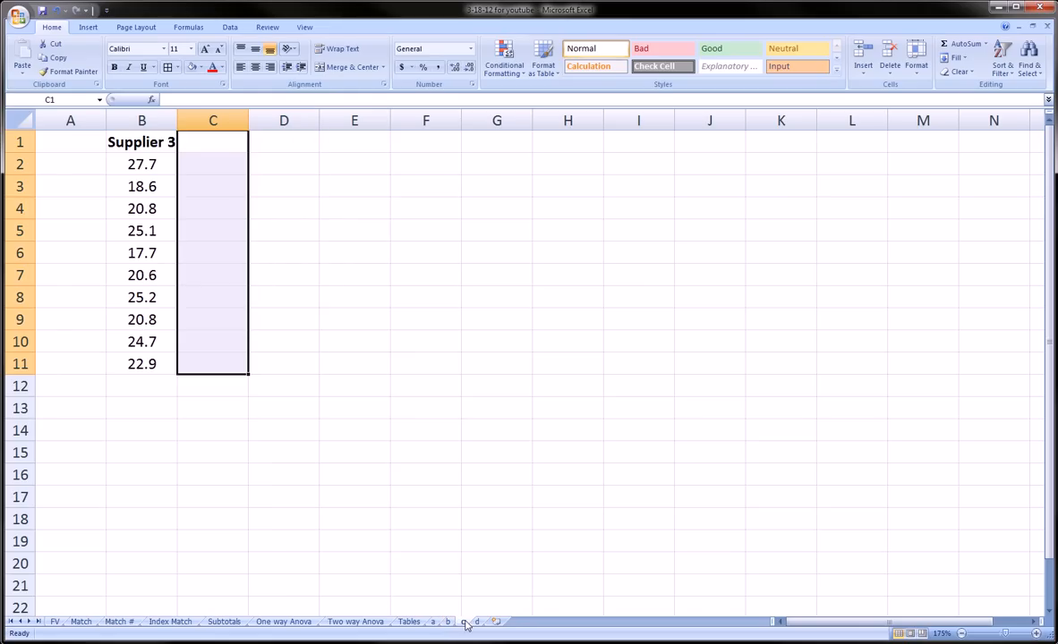
pyautogui.click(462, 621)
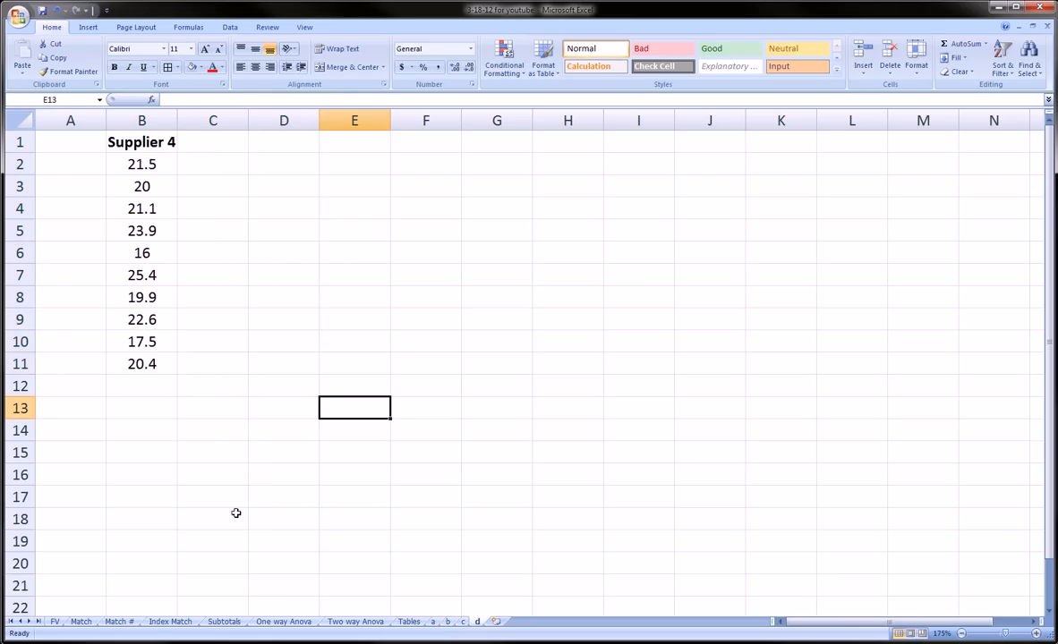
pyautogui.moveTo(141, 141); pyautogui.dragTo(142, 363)
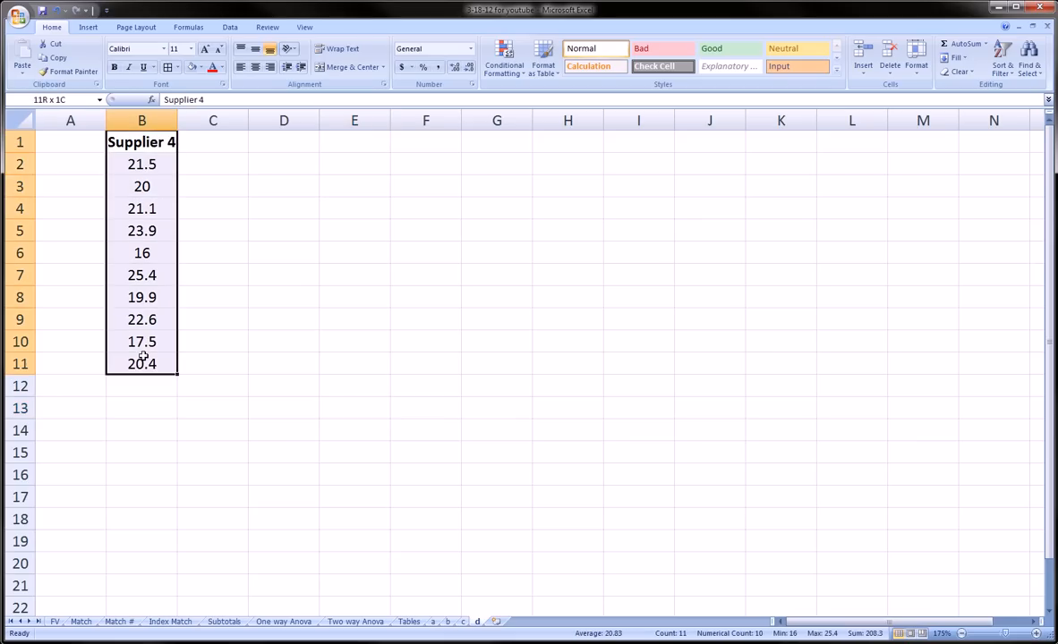
pyautogui.click(141, 141)
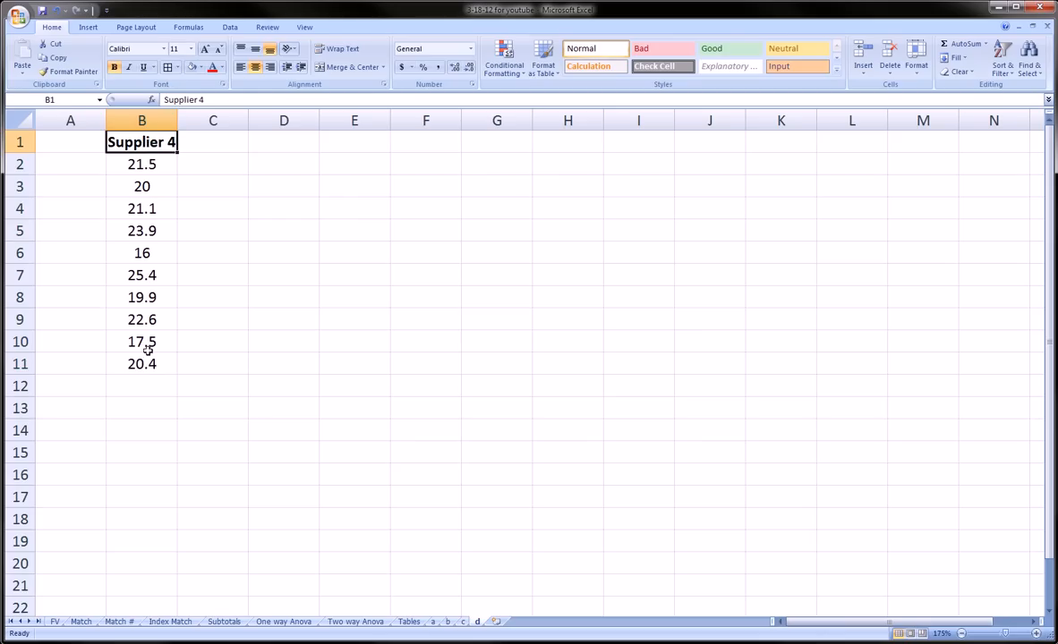
pyautogui.click(433, 621)
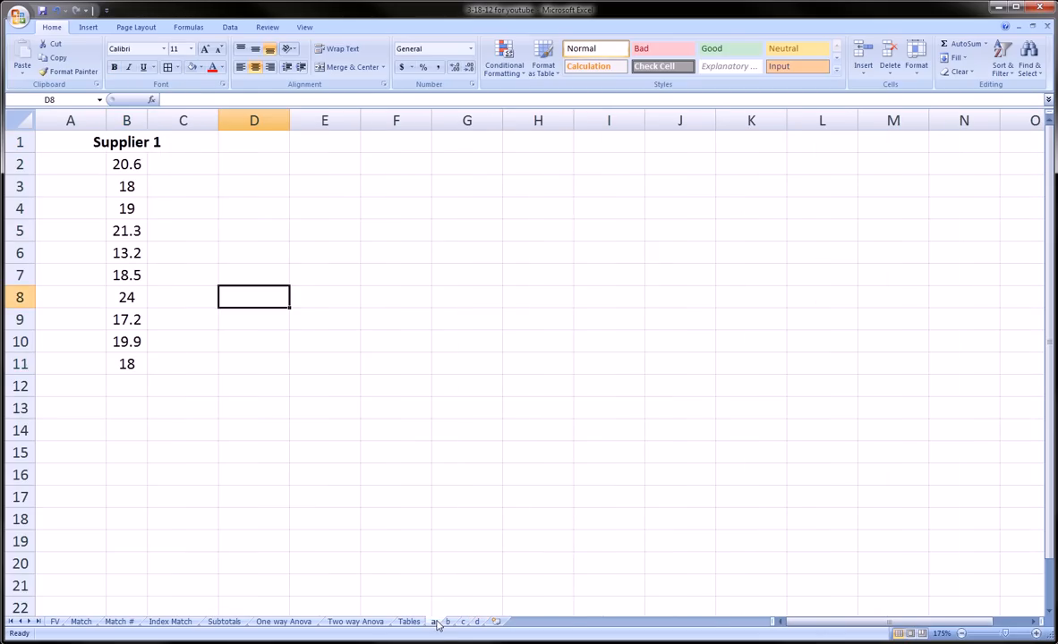
pyautogui.moveTo(437, 601)
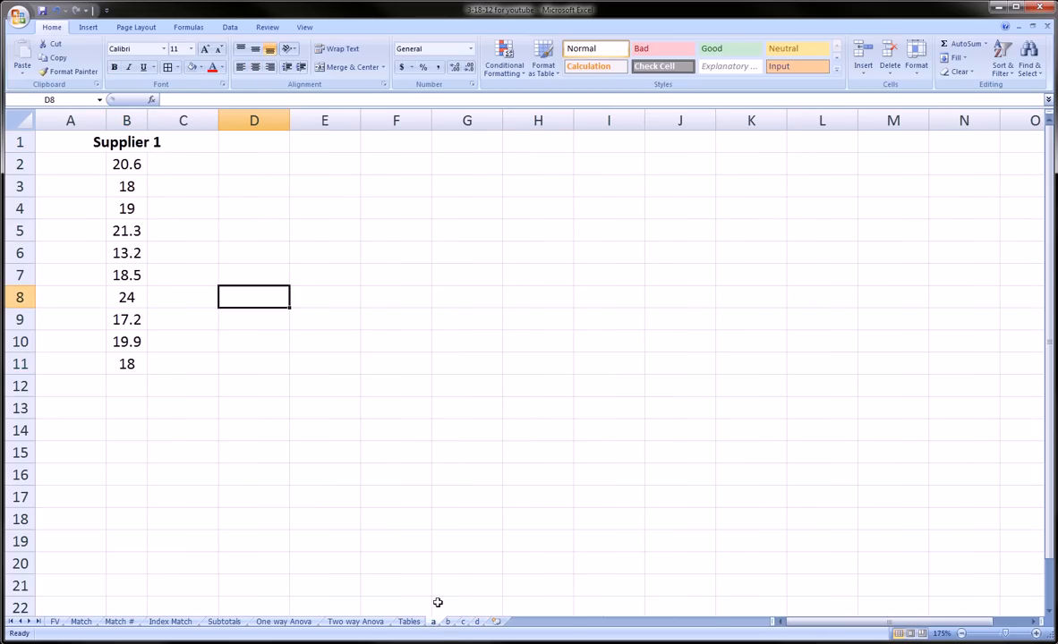
# Step: Select the Supplier 1 heading with its ten values, then cell A12 below the data
pyautogui.click(70, 386)
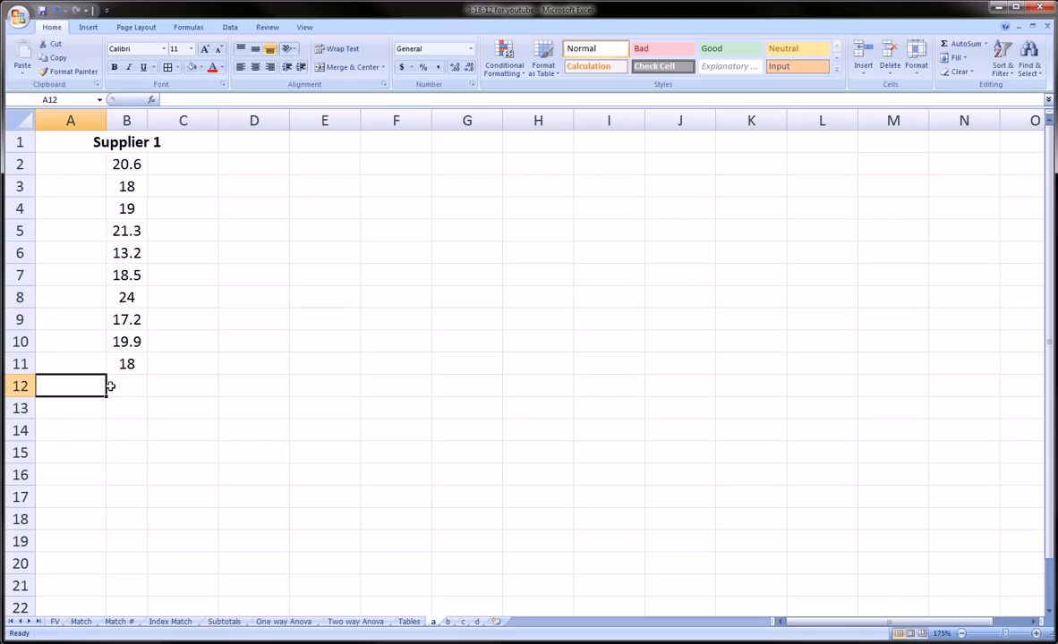
pyautogui.click(125, 141)
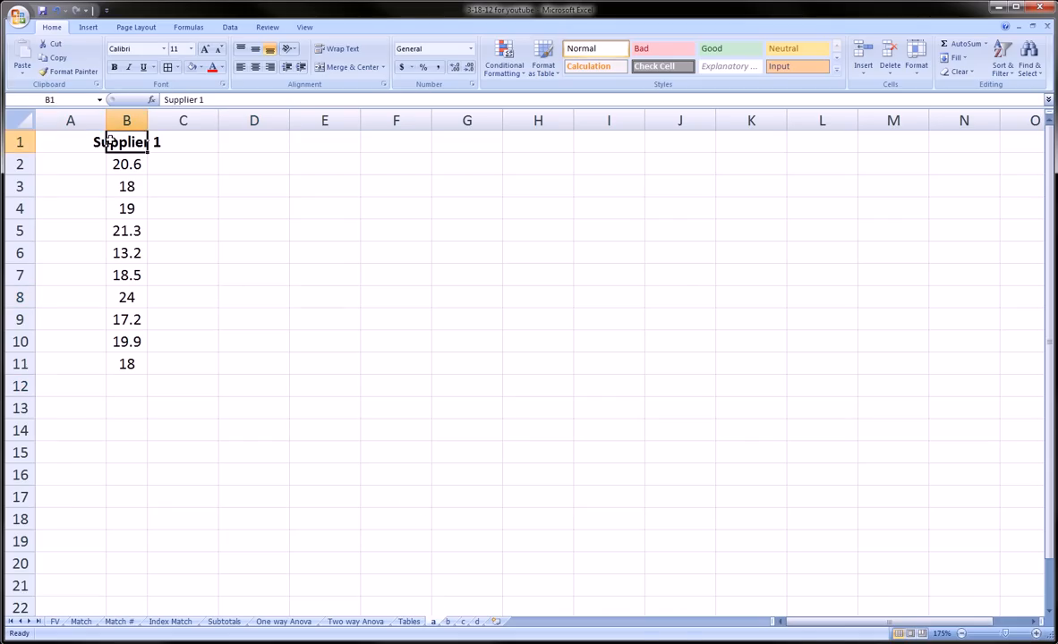
pyautogui.moveTo(125, 141); pyautogui.dragTo(125, 365)
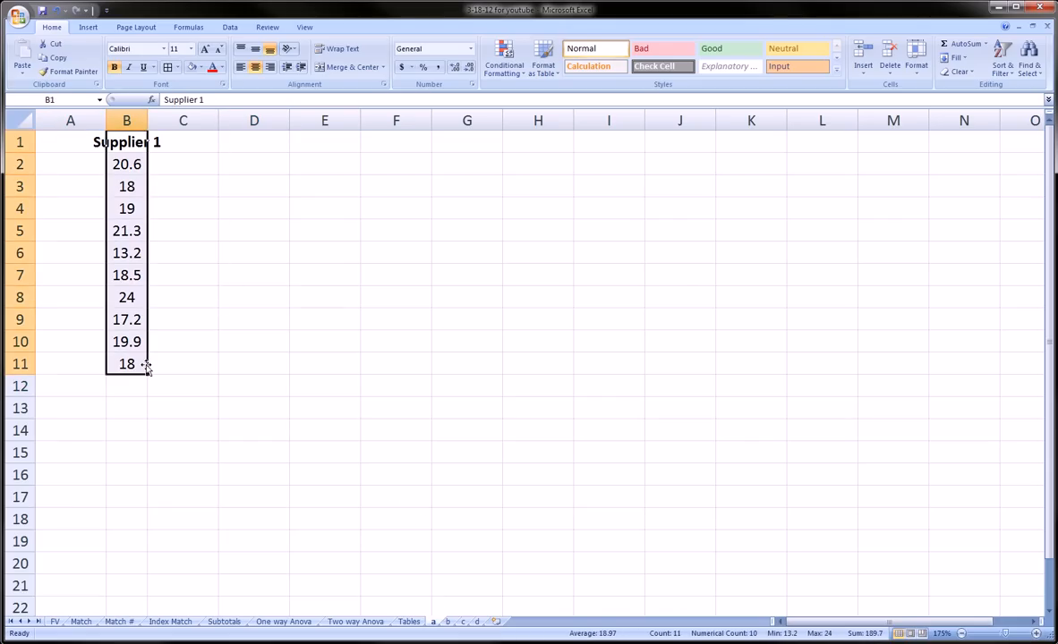
pyautogui.moveTo(456, 621)
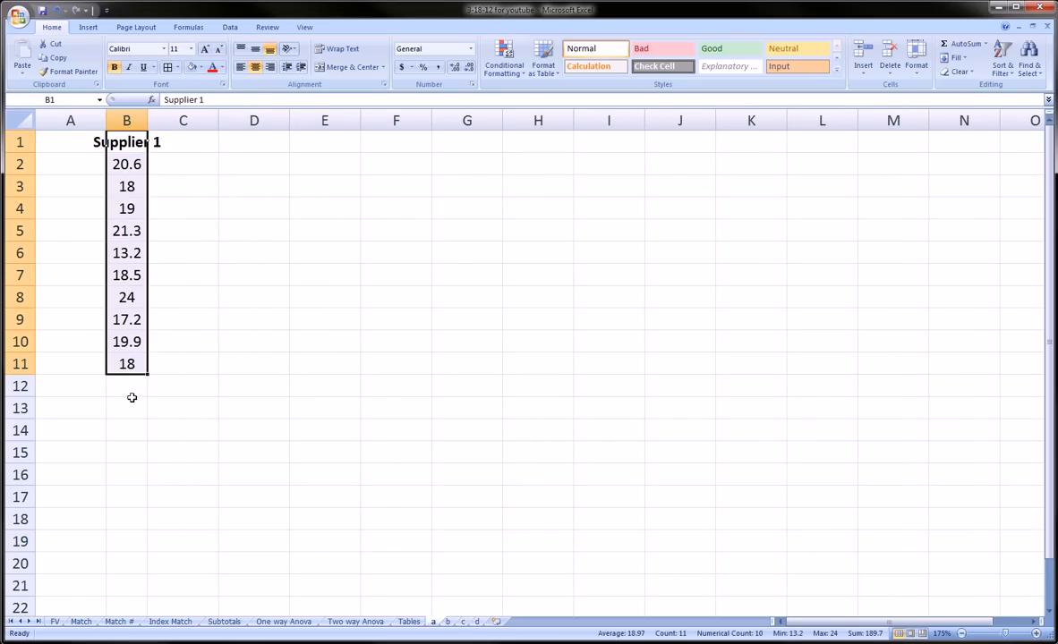
pyautogui.moveTo(111, 372)
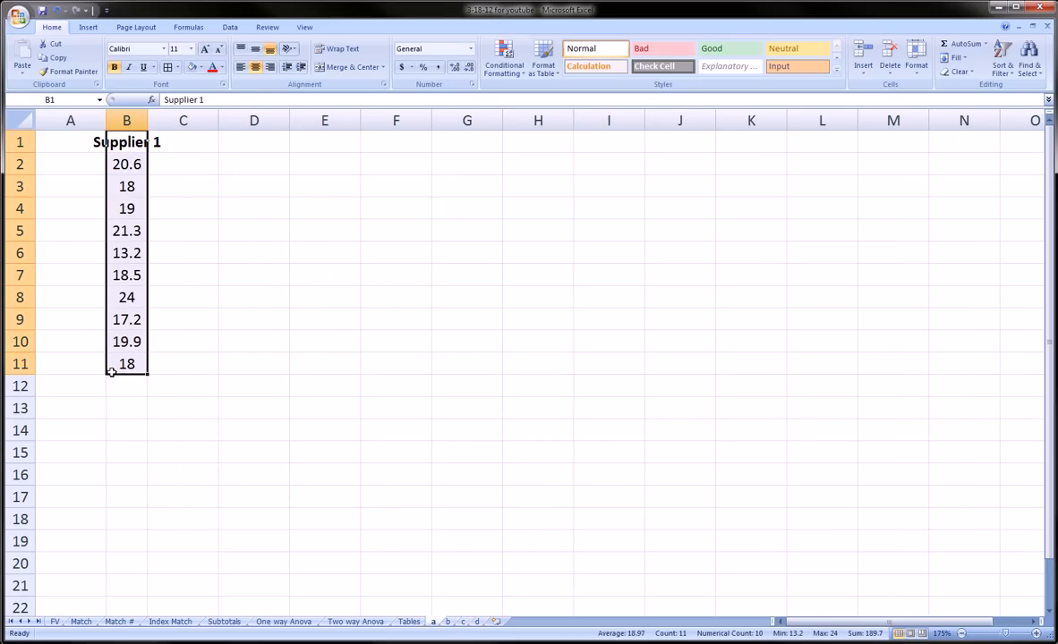
pyautogui.click(69, 387)
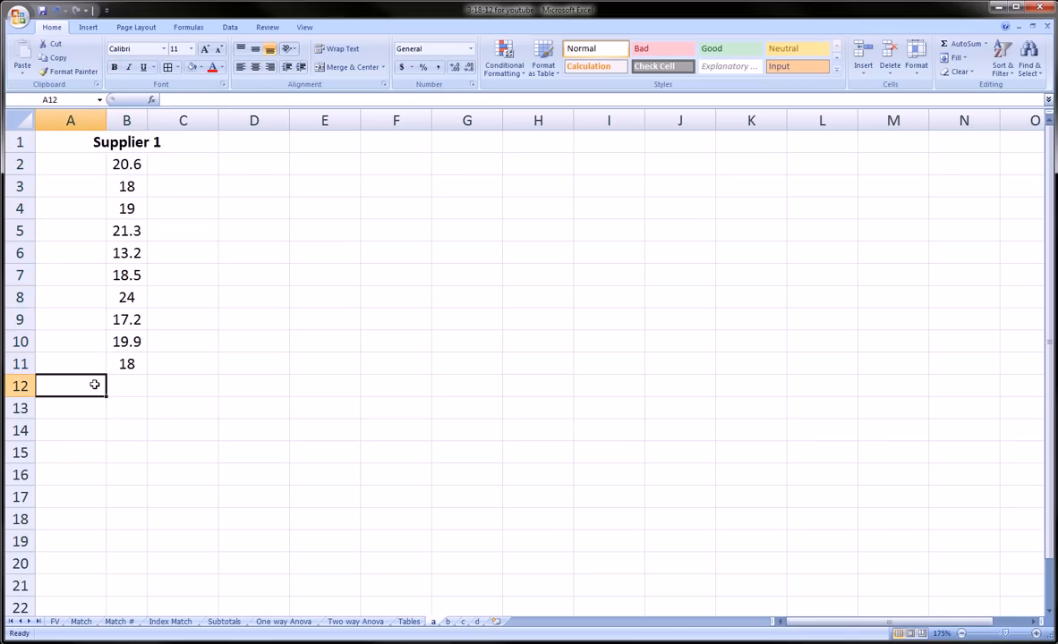
pyautogui.moveTo(147, 111)
pyautogui.write('Totals')
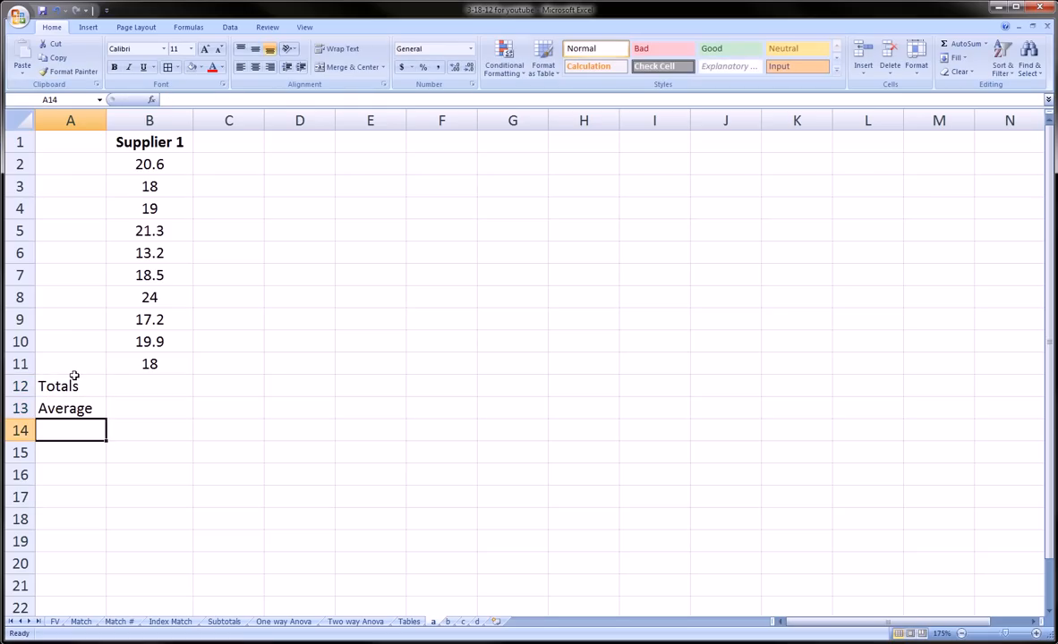
# Step: Enter a 'Varianc' label in A12 and start an =su formula, checking Supplier 4 before returning to Supplier 1
pyautogui.write('Varianc')
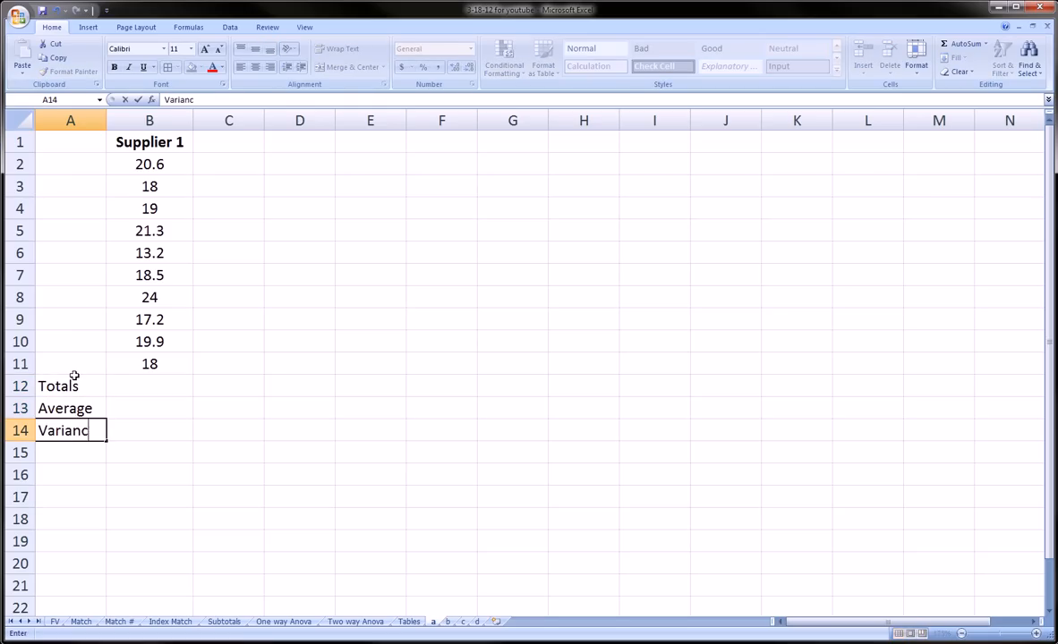
pyautogui.press('Return')
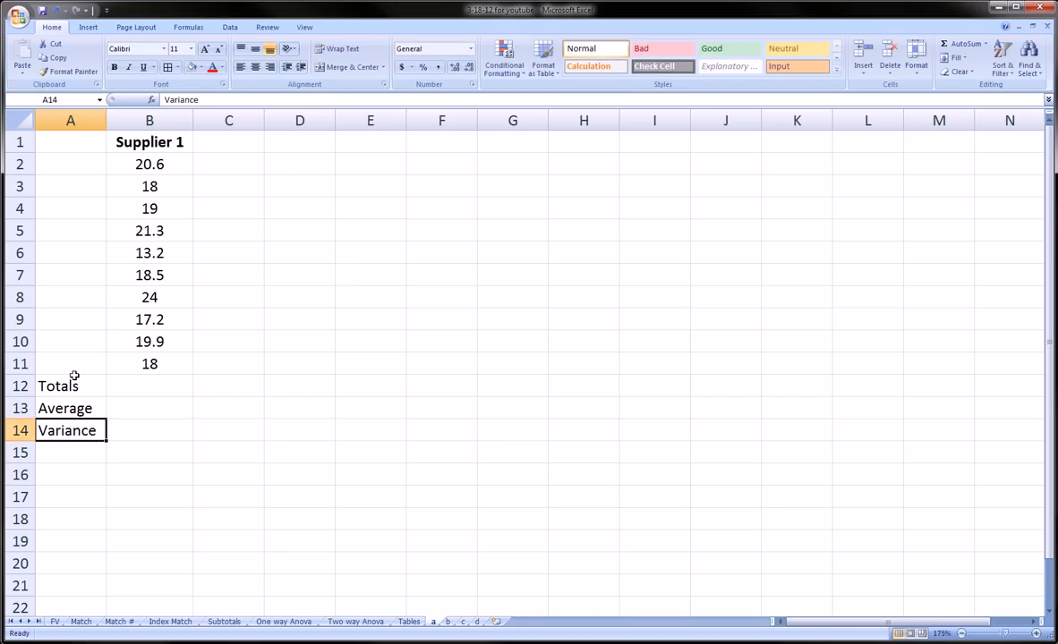
pyautogui.write('=su')
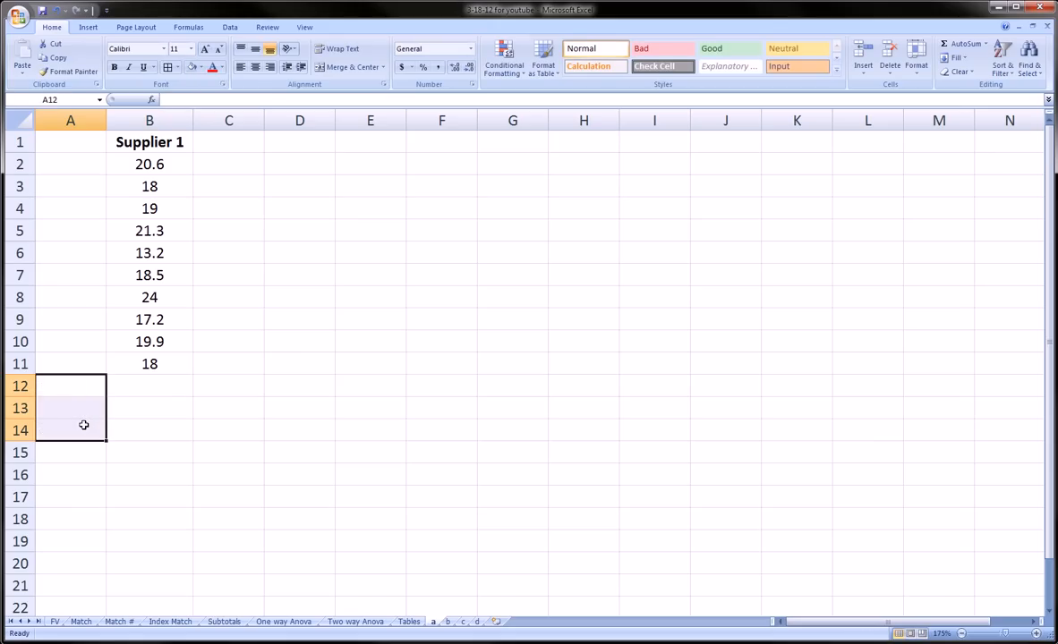
pyautogui.click(150, 429)
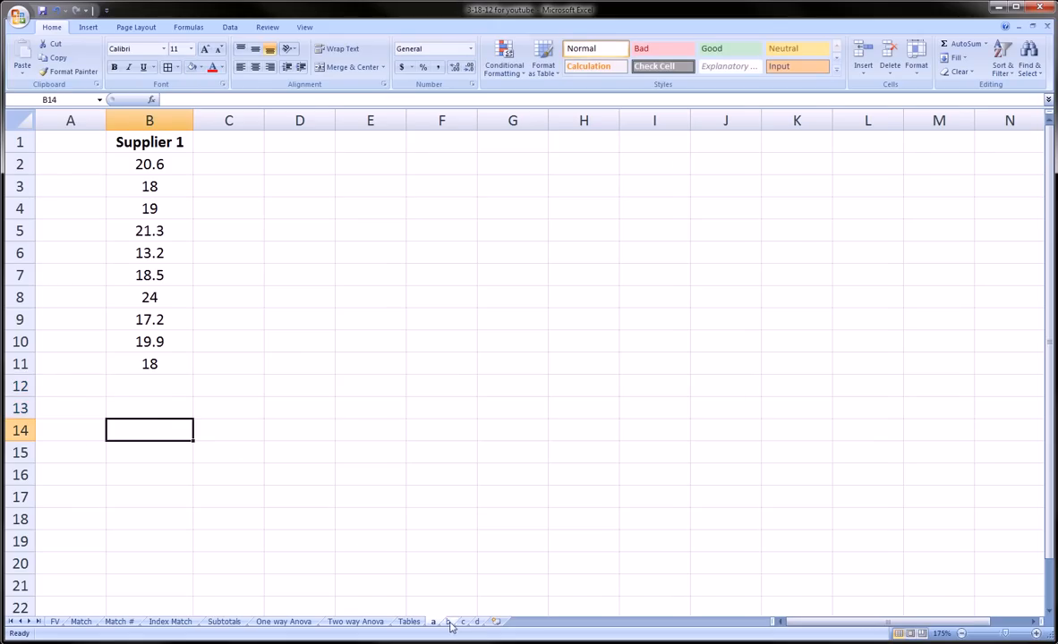
pyautogui.click(476, 621)
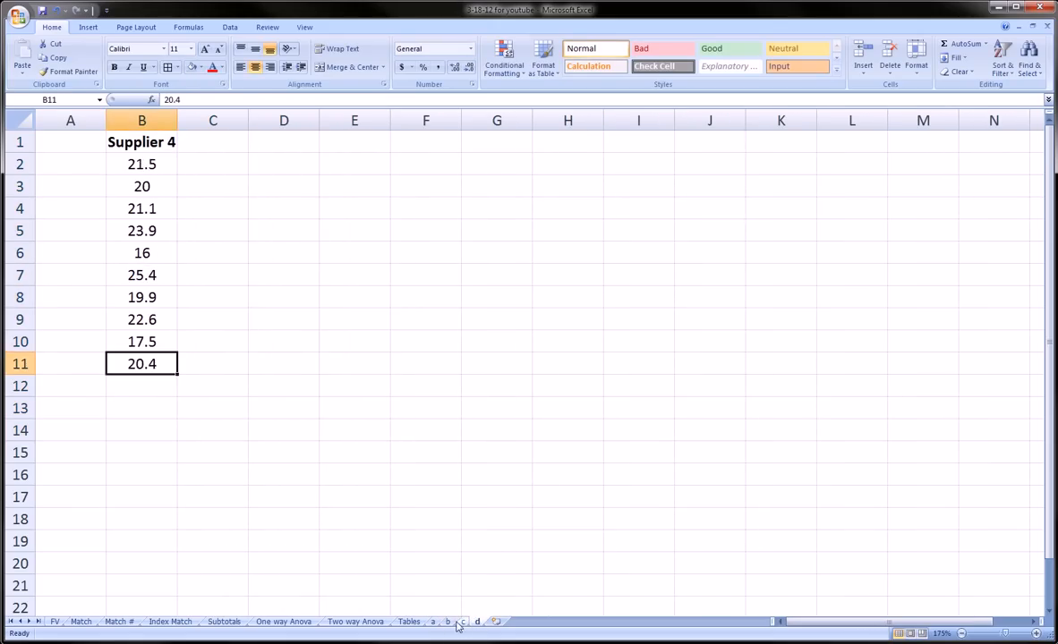
pyautogui.click(447, 621)
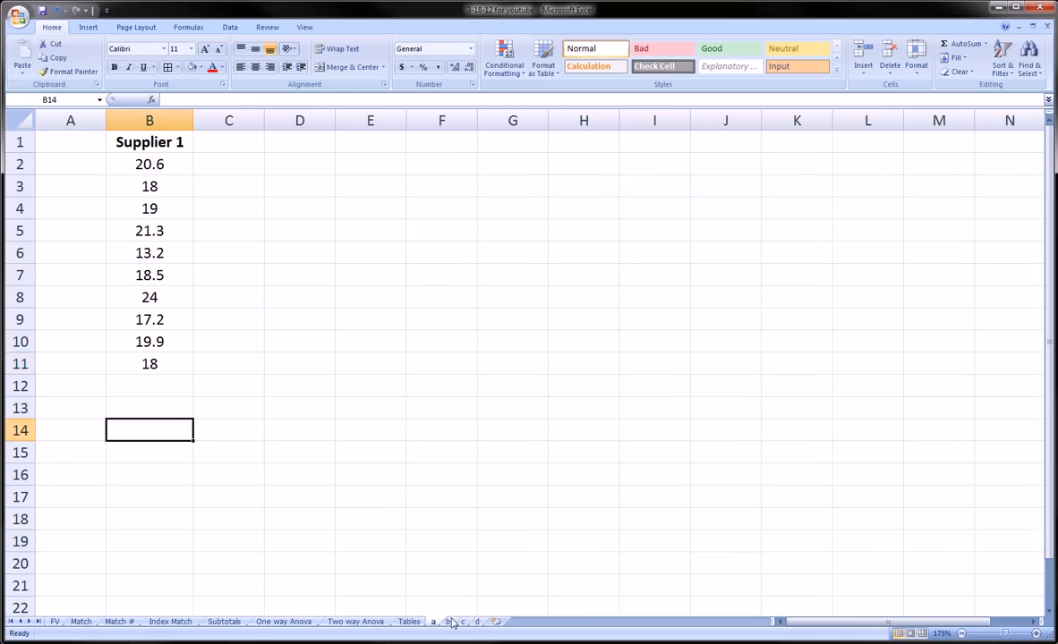
pyautogui.moveTo(437, 623)
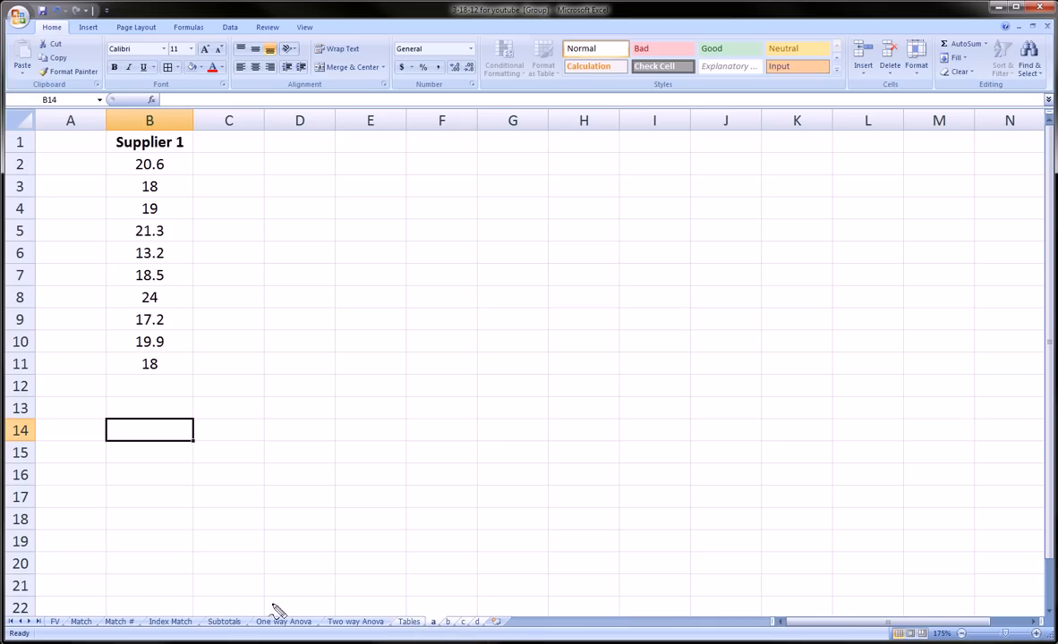
pyautogui.moveTo(297, 612)
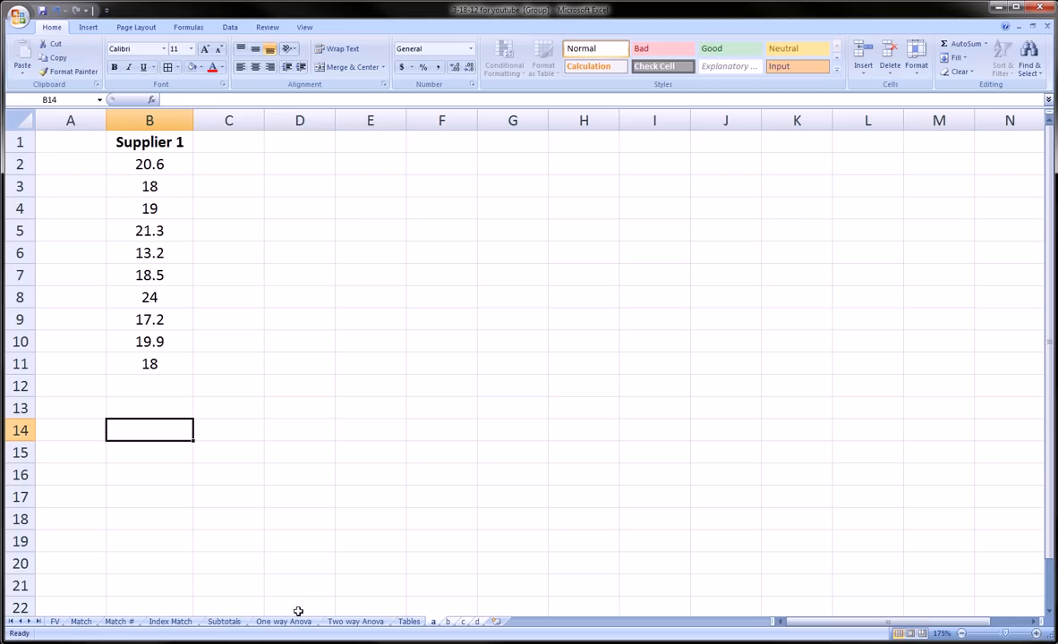
pyautogui.moveTo(338, 630)
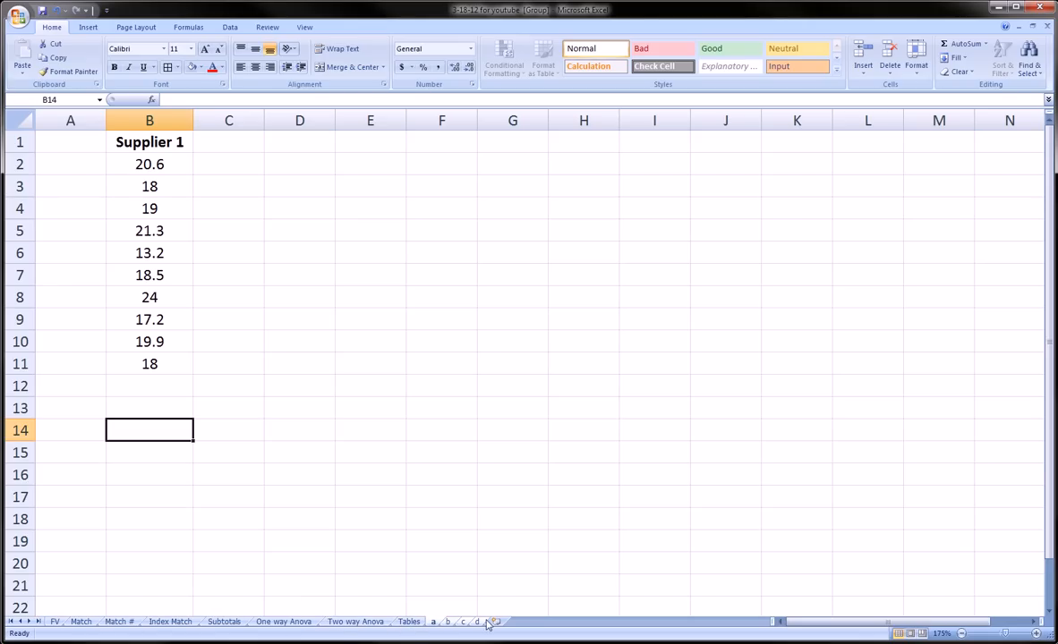
pyautogui.moveTo(447, 608)
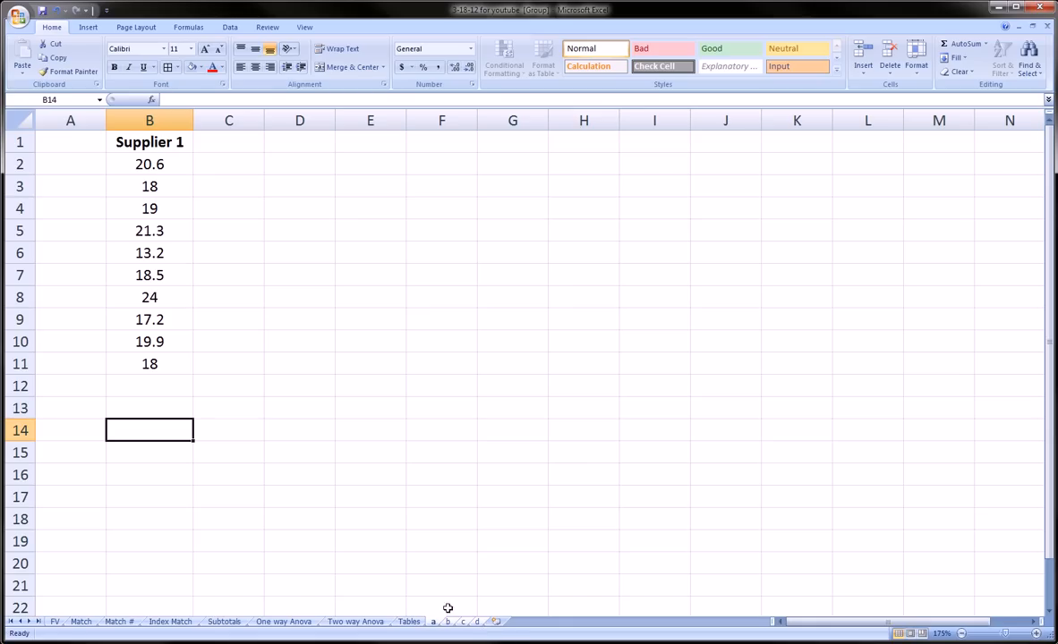
pyautogui.moveTo(437, 601)
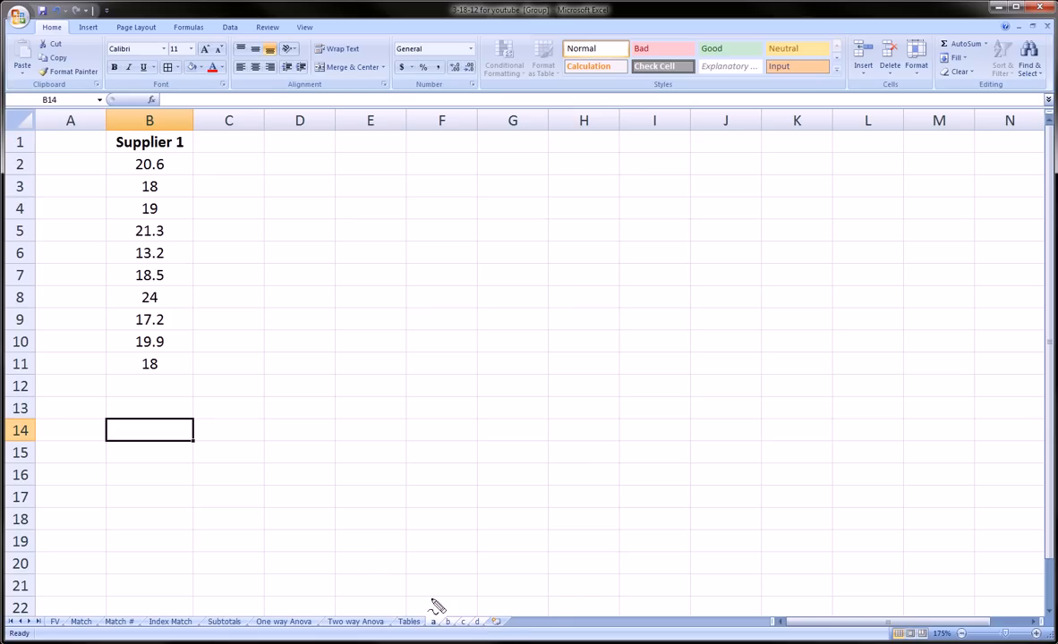
pyautogui.moveTo(429, 618)
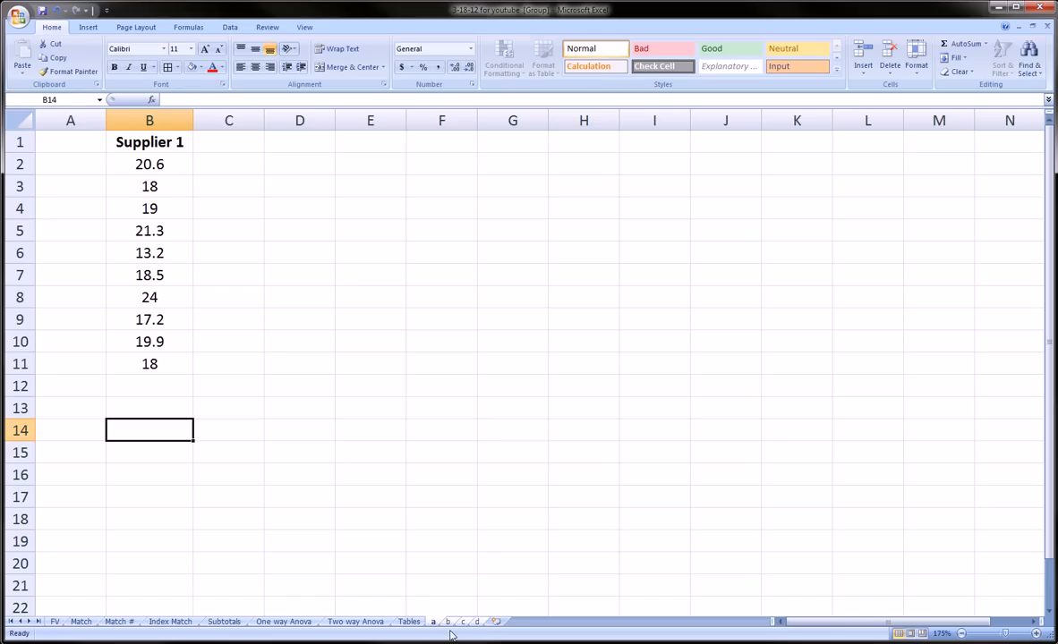
pyautogui.moveTo(121, 154)
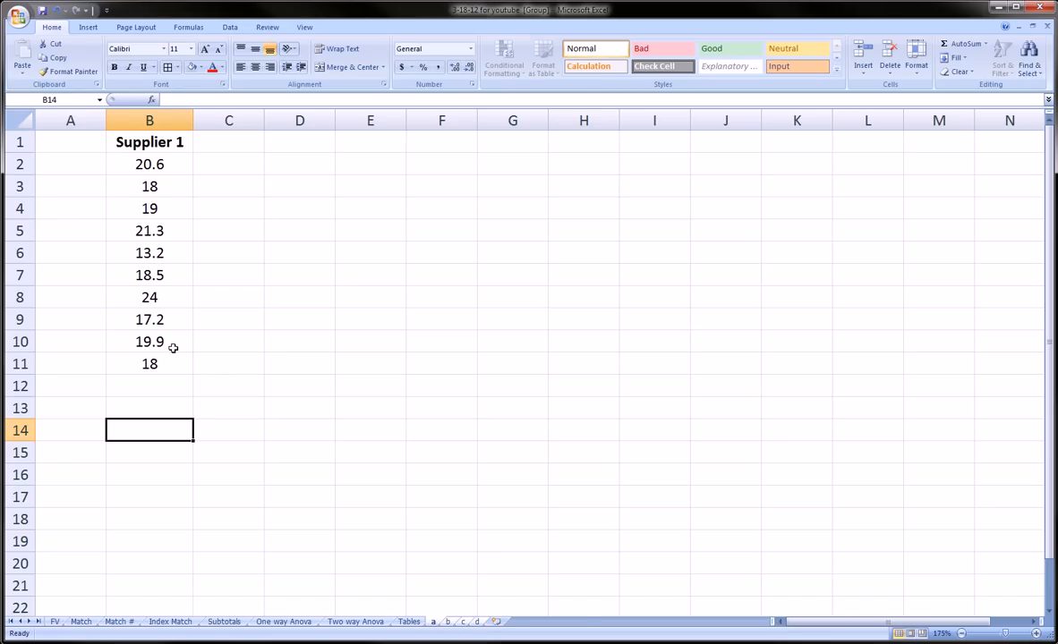
pyautogui.moveTo(177, 342)
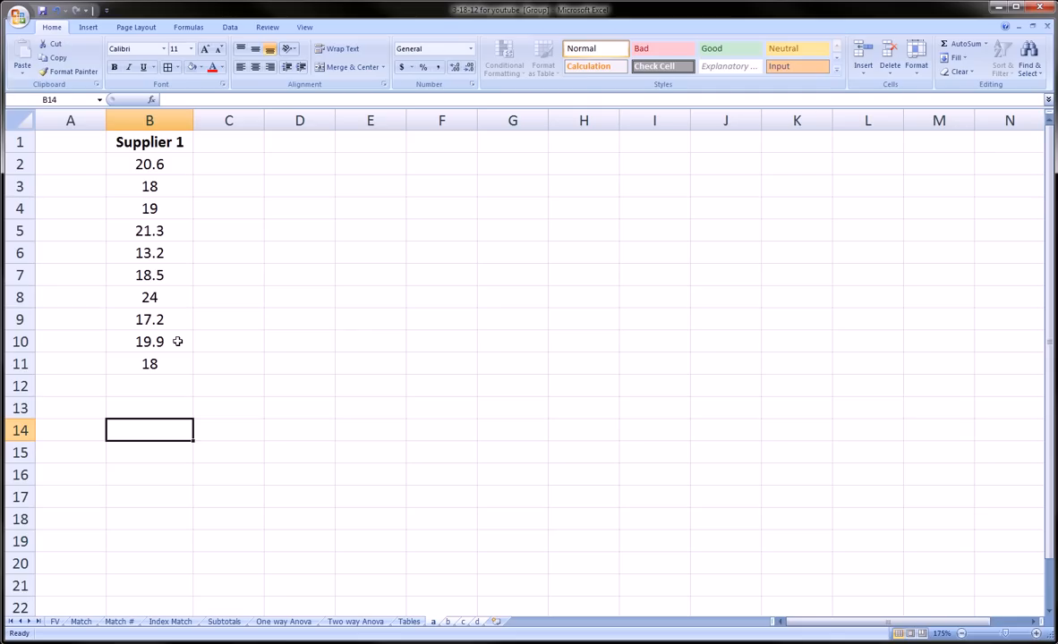
pyautogui.moveTo(176, 303)
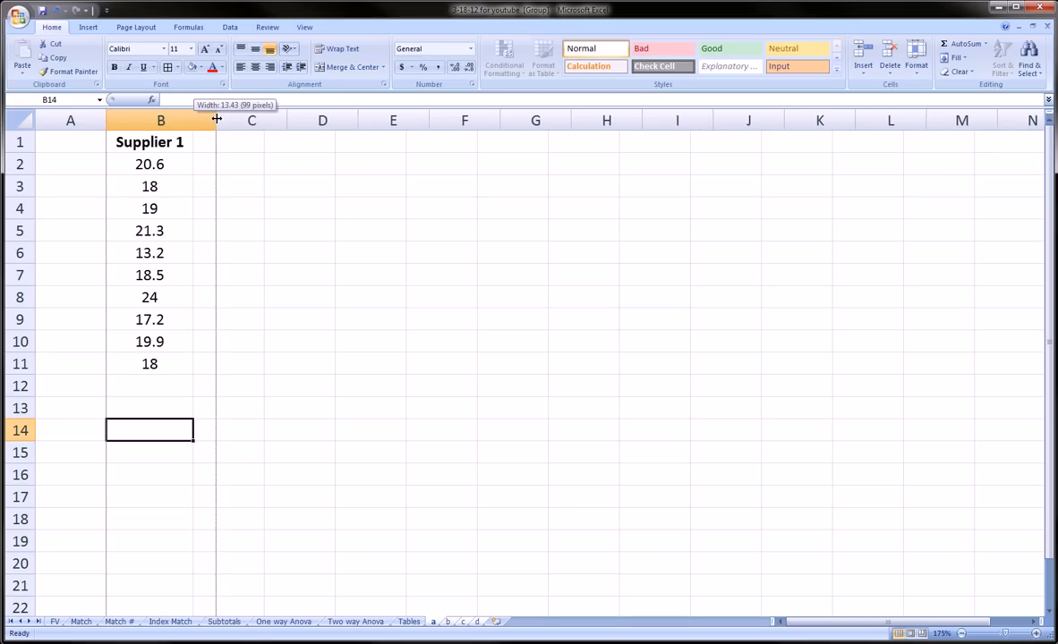
# Step: Widen column B and enlarge the Supplier 1 heading by two font-size steps
pyautogui.moveTo(215, 118); pyautogui.dragTo(226, 118)
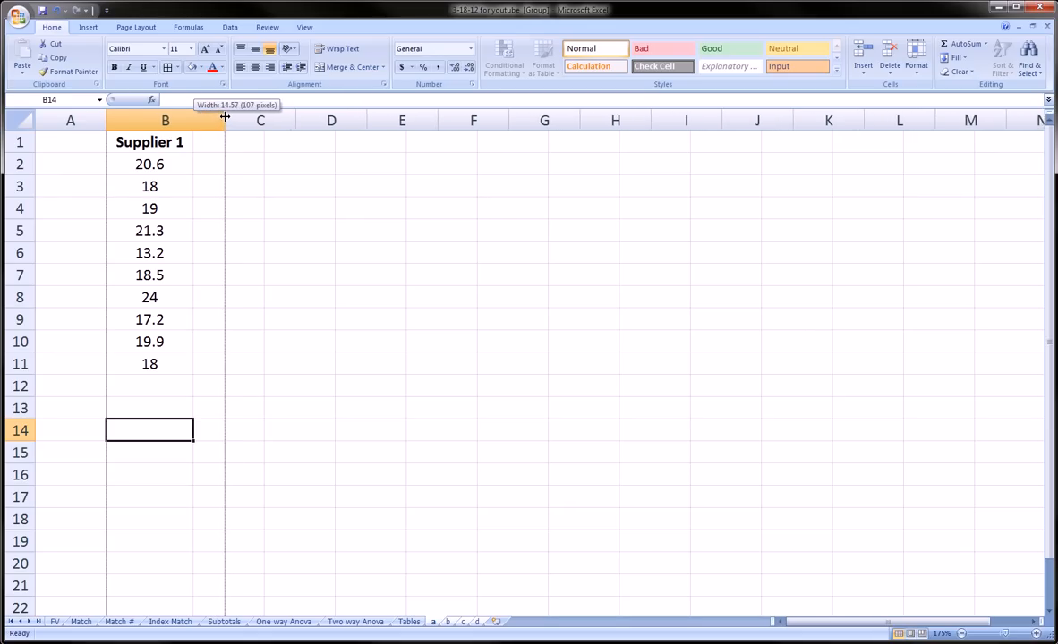
pyautogui.moveTo(226, 120); pyautogui.dragTo(230, 120)
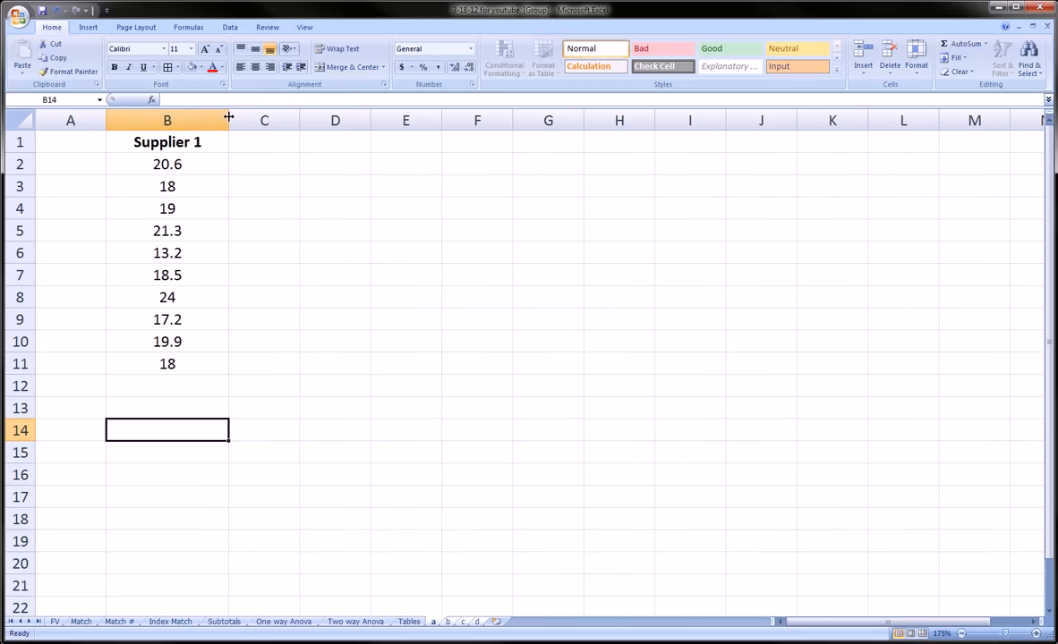
pyautogui.click(168, 141)
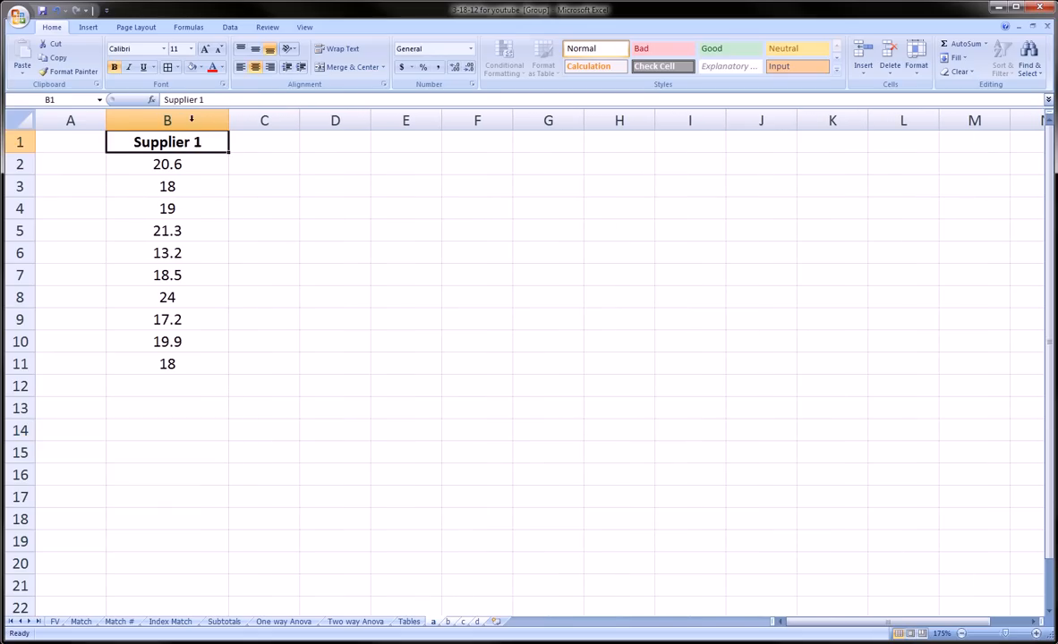
pyautogui.moveTo(204, 48)
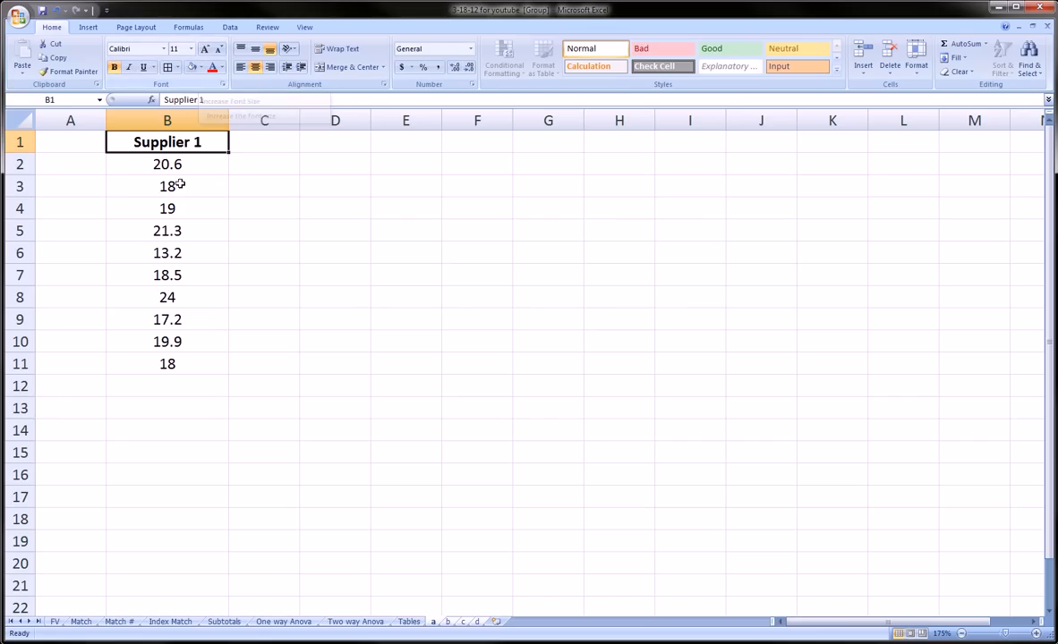
pyautogui.click(204, 49)
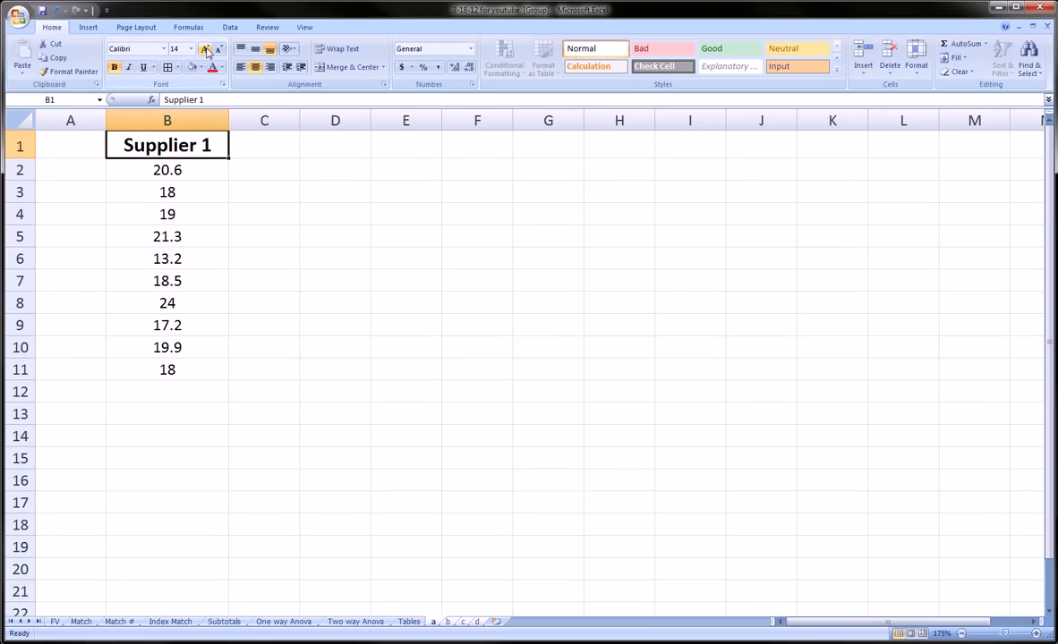
pyautogui.click(204, 50)
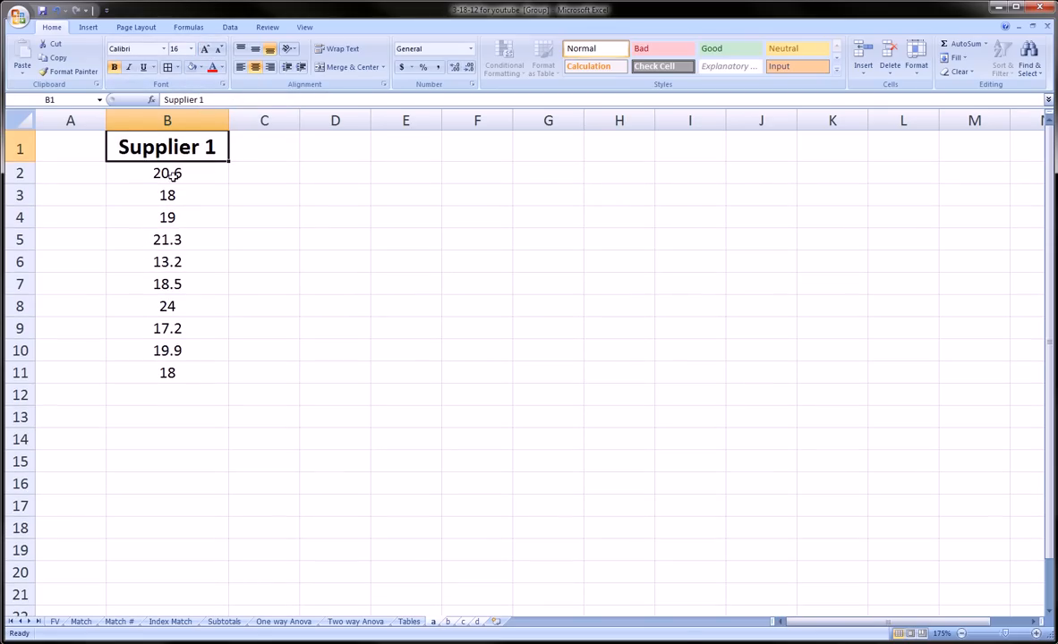
# Step: Show the ten Supplier 1 values B2:B11 with Comma Style then as Accounting dollar amounts
pyautogui.moveTo(167, 172); pyautogui.dragTo(166, 374)
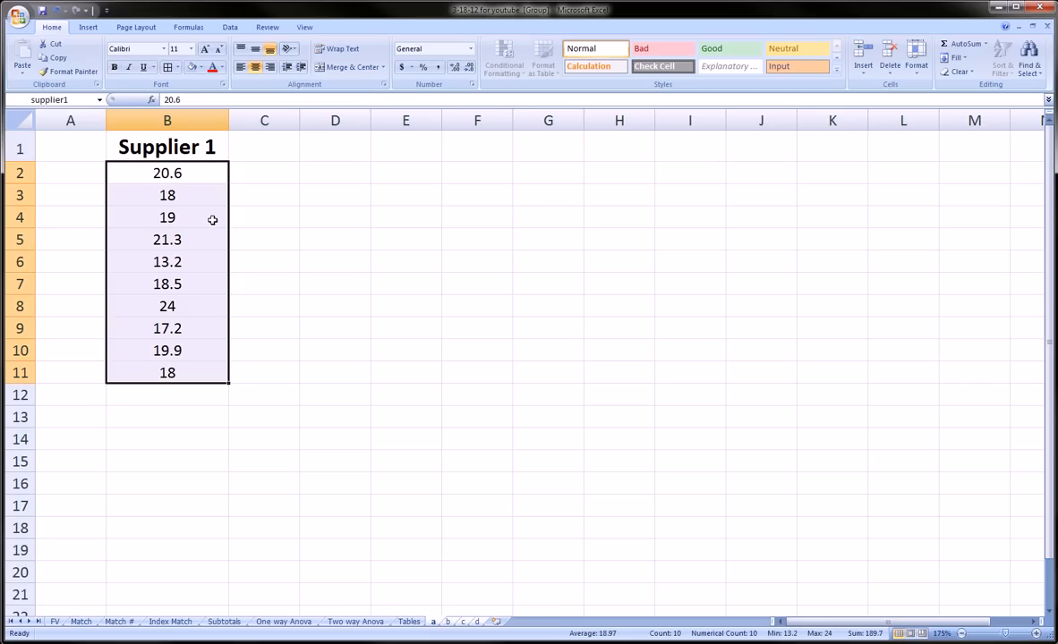
pyautogui.moveTo(436, 66)
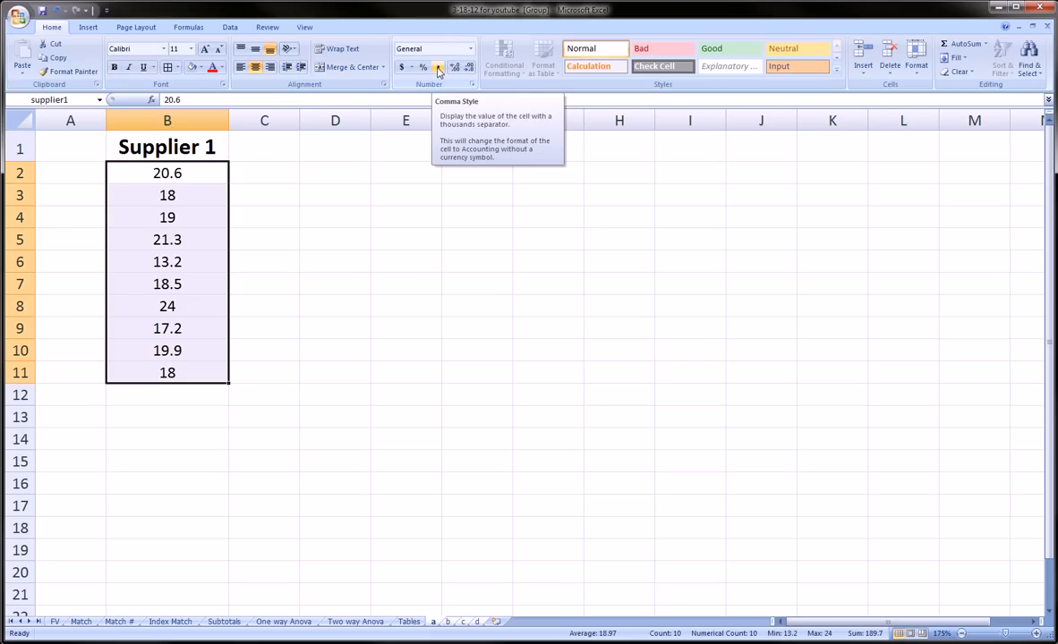
pyautogui.click(437, 68)
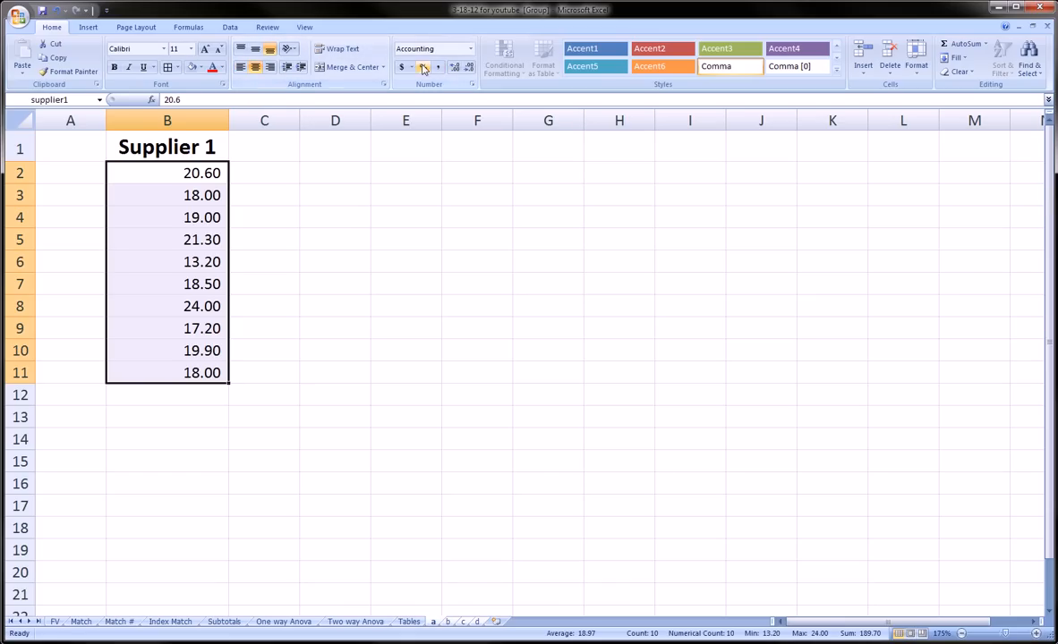
pyautogui.click(401, 66)
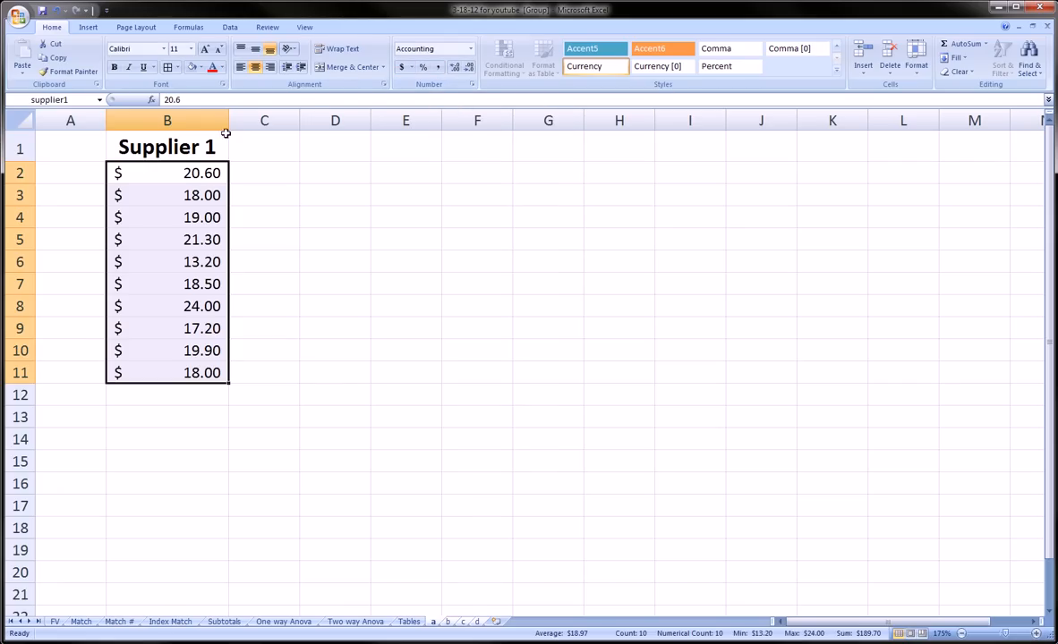
pyautogui.click(166, 415)
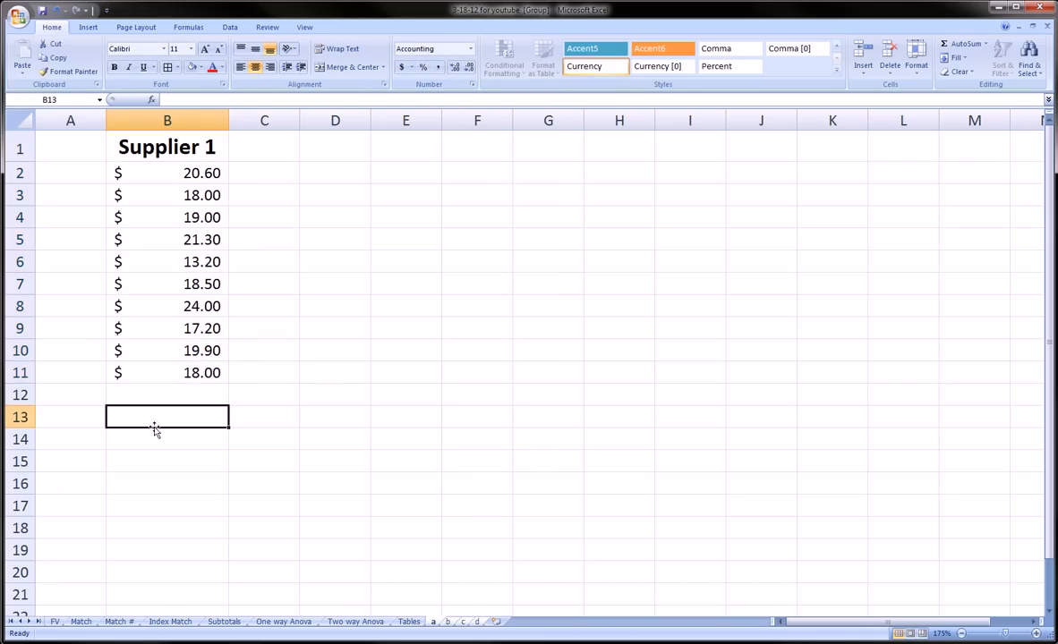
# Step: Enter the Average label in column A below Sum and move to the Sum result cell in column B
pyautogui.click(70, 395)
pyautogui.write('A')
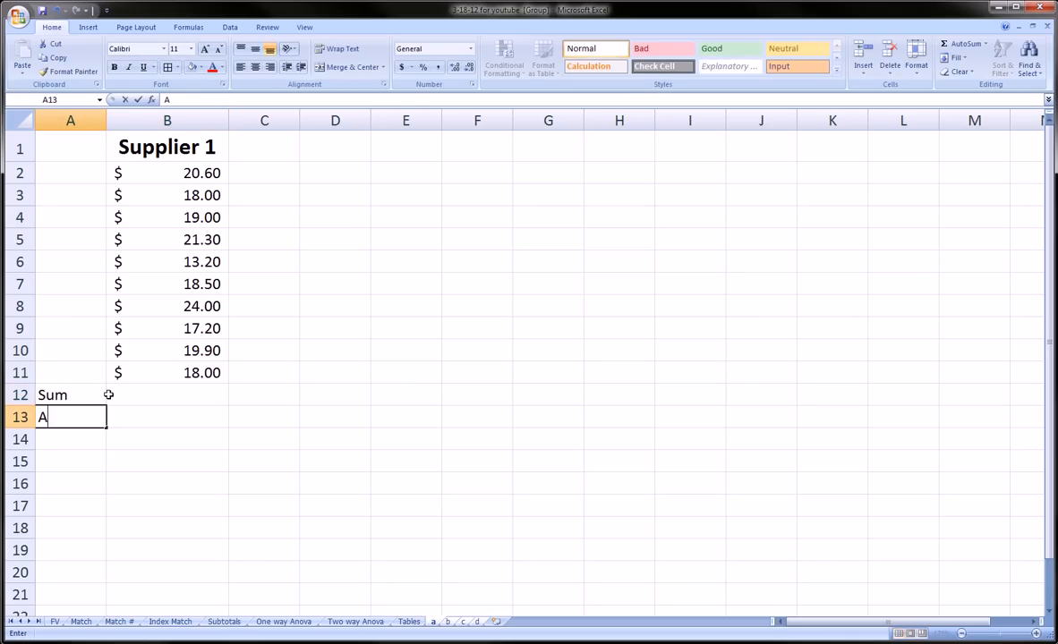
pyautogui.write('verag')
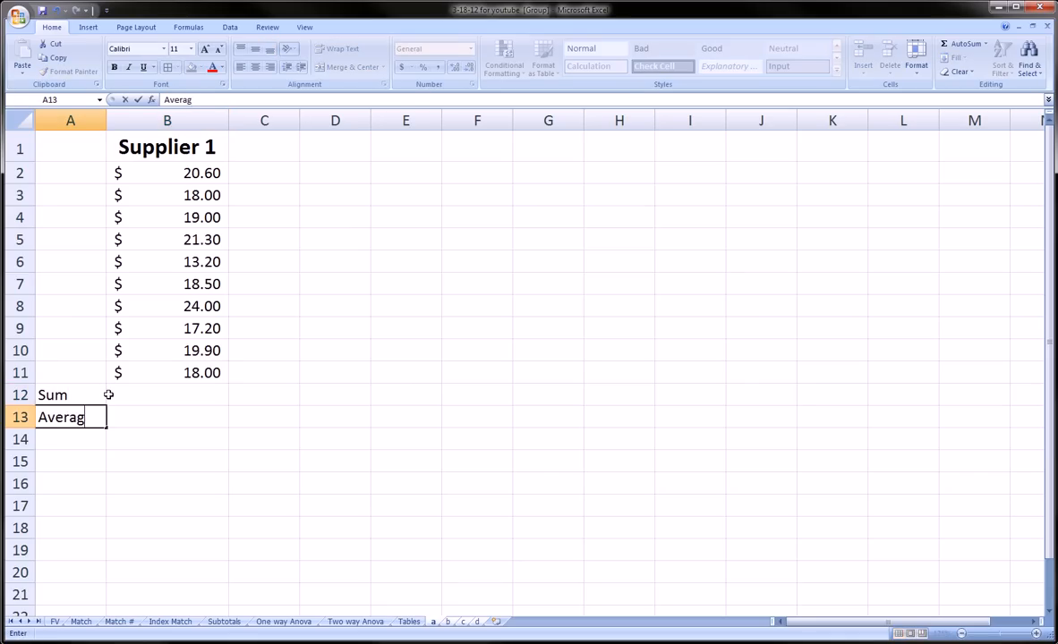
pyautogui.press('Return')
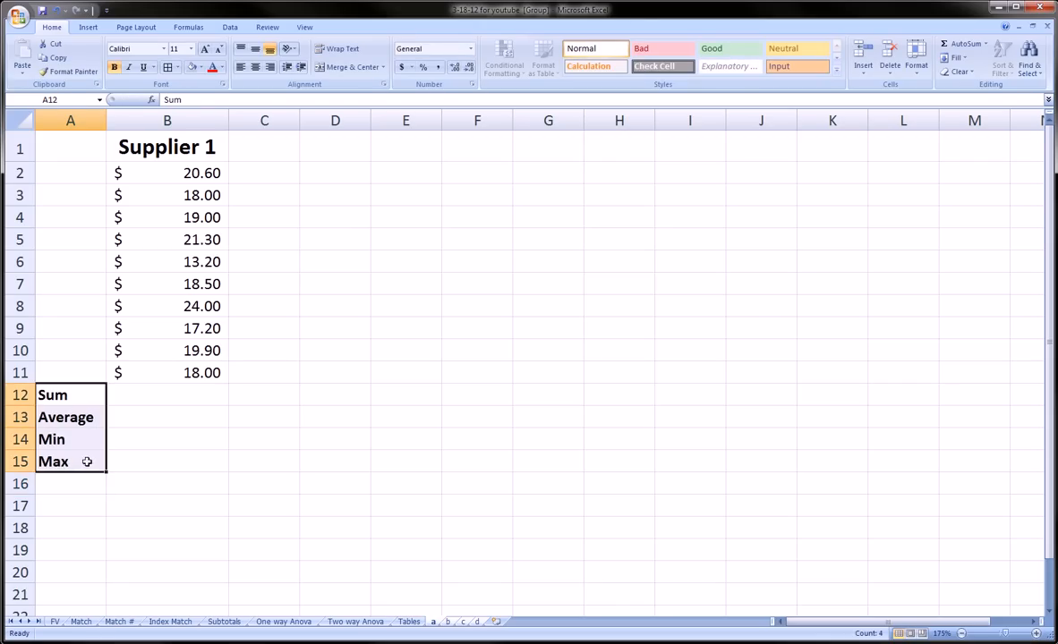
pyautogui.click(166, 396)
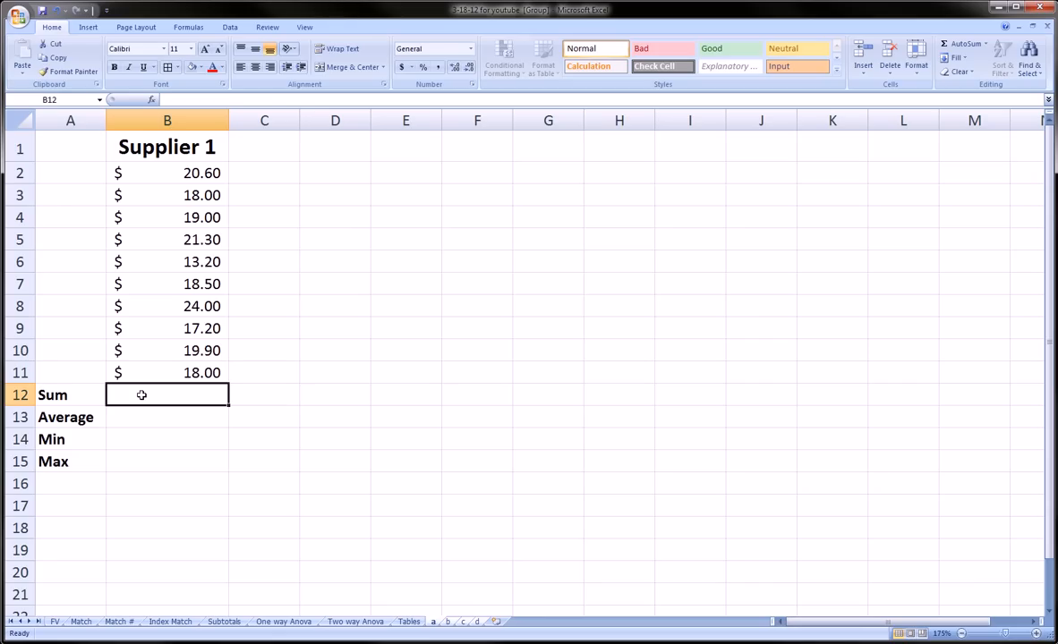
# Step: Enter =SUM(supplier1) and =AVERAGE(supplier1) in B12 and B13, giving 189.7 and 18.97
pyautogui.write('=sum(B2:B6')
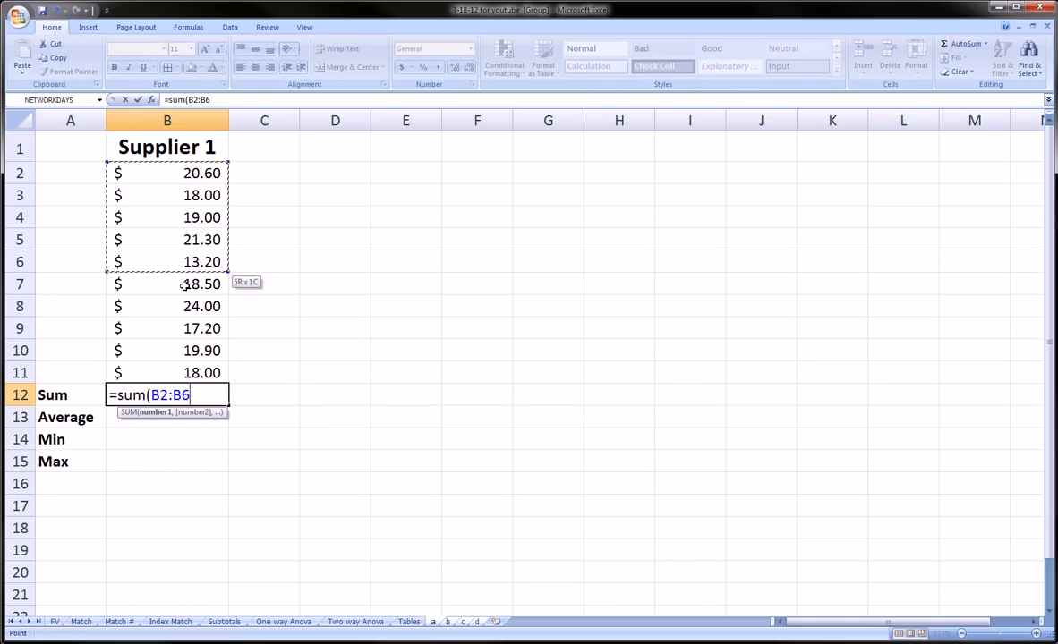
pyautogui.write('supplier1')
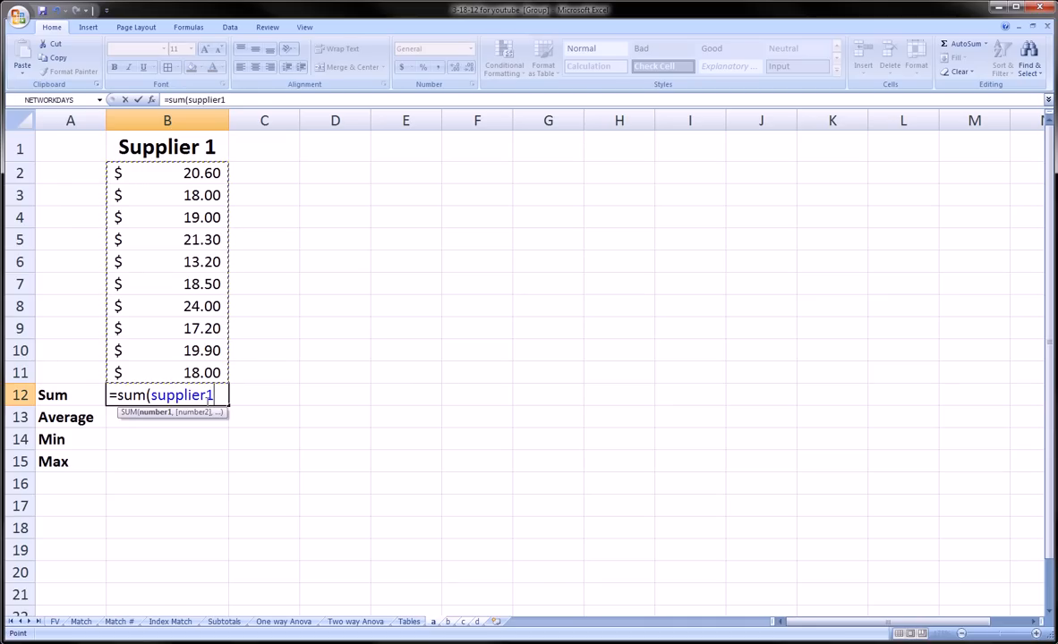
pyautogui.write(')')
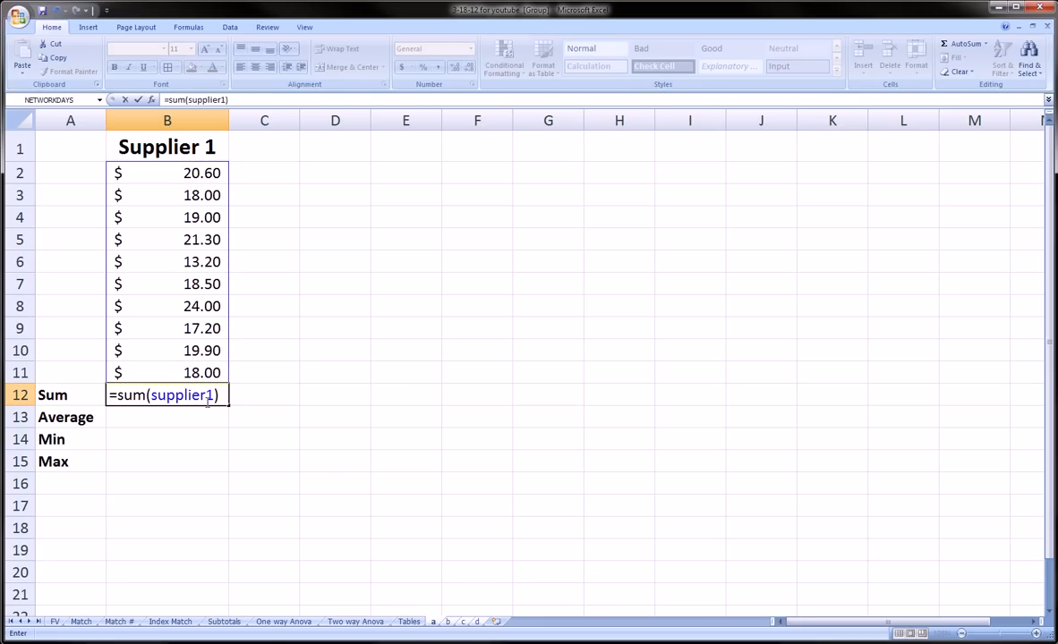
pyautogui.press('Return')
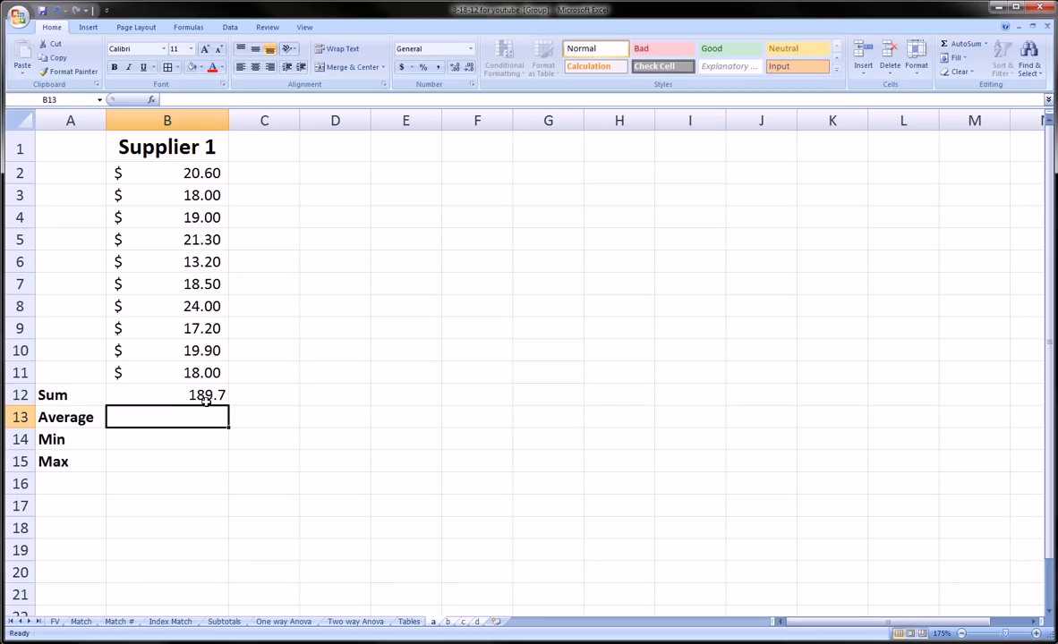
pyautogui.write('=average(')
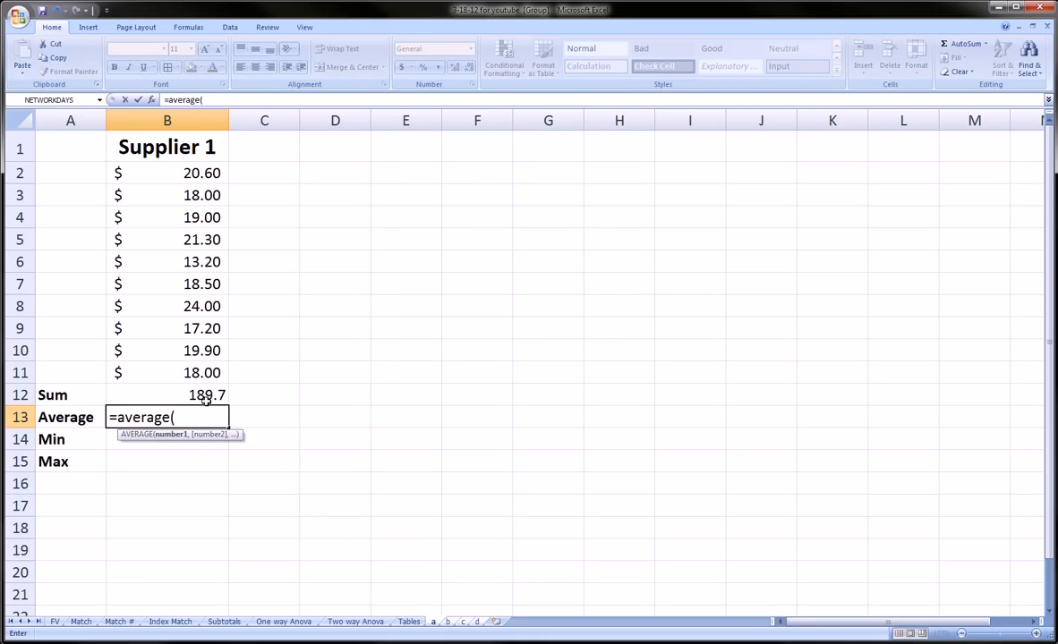
pyautogui.write('supplier1')
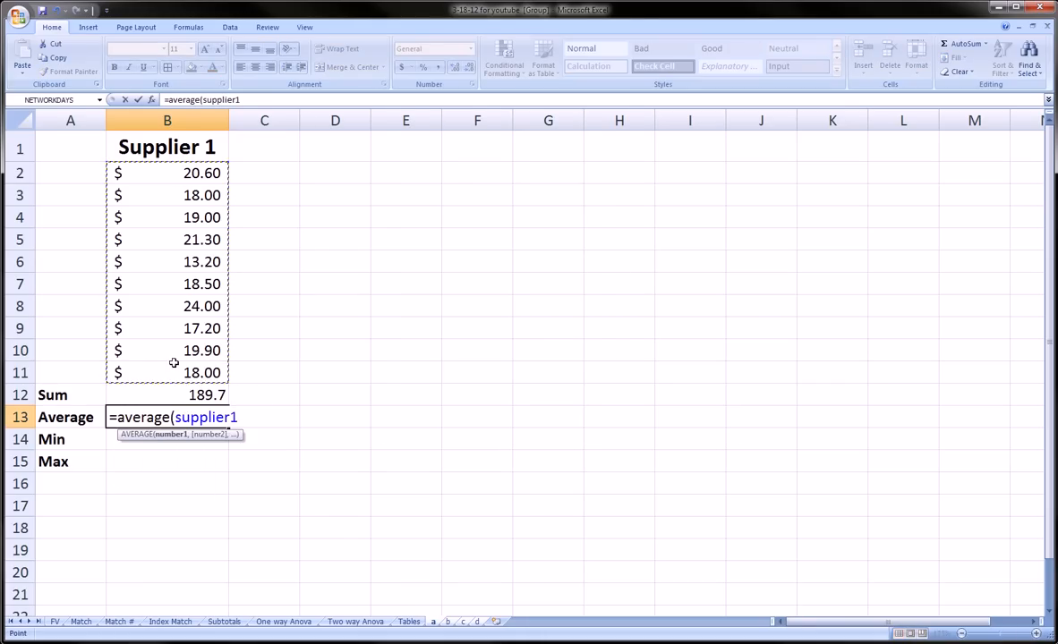
pyautogui.press('Return')
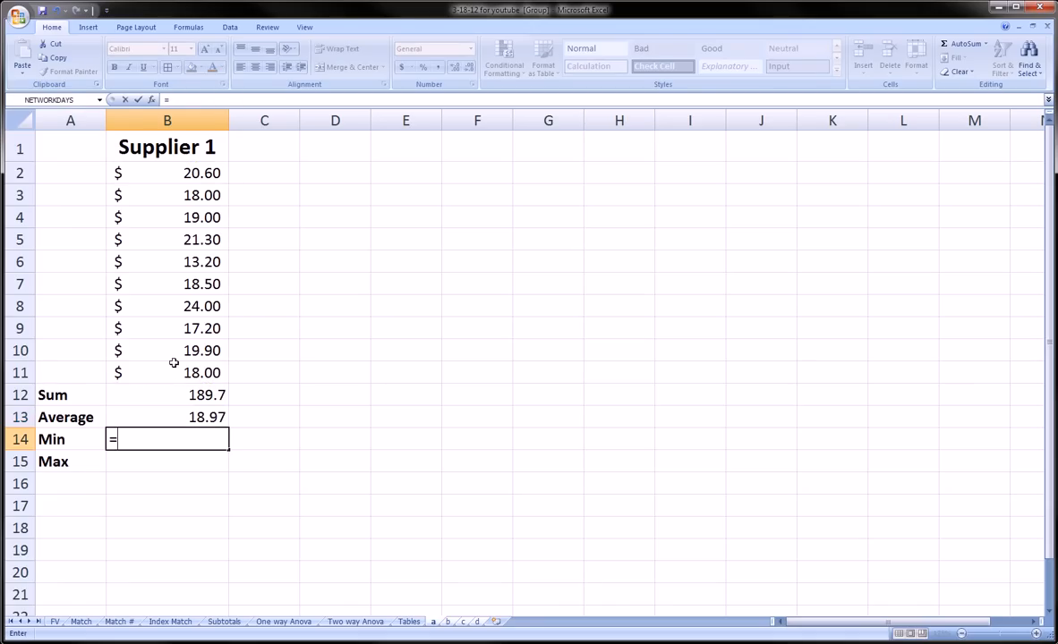
# Step: Enter =MIN(supplier1) and =MAX(supplier1) in B14 and B15, giving 13.2 and 24
pyautogui.write('=min(')
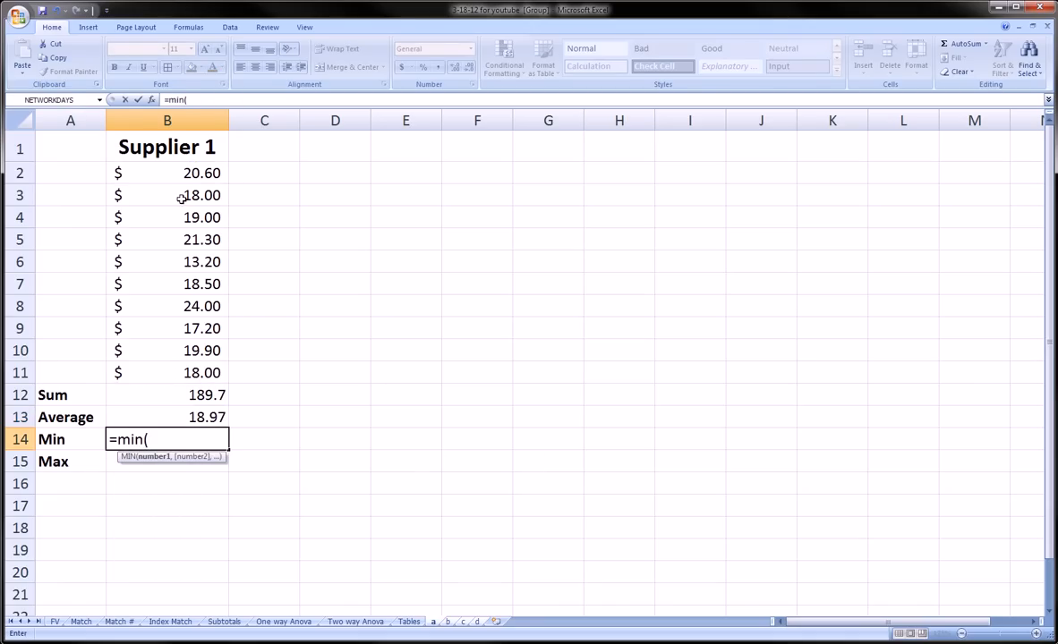
pyautogui.write('supplier1')
pyautogui.click(166, 461)
pyautogui.write('=')
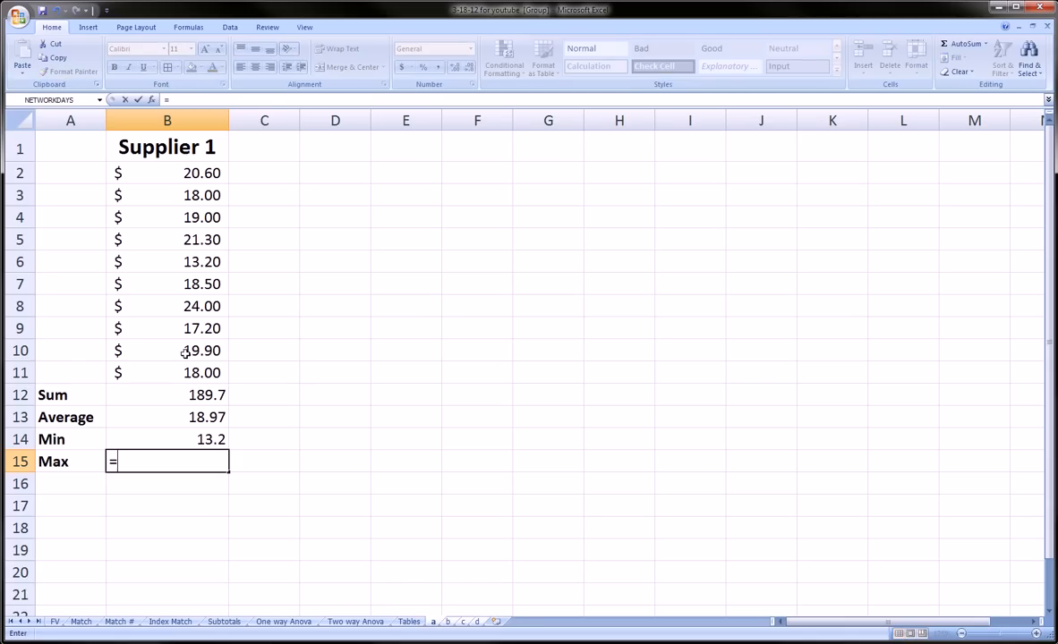
pyautogui.write('max(')
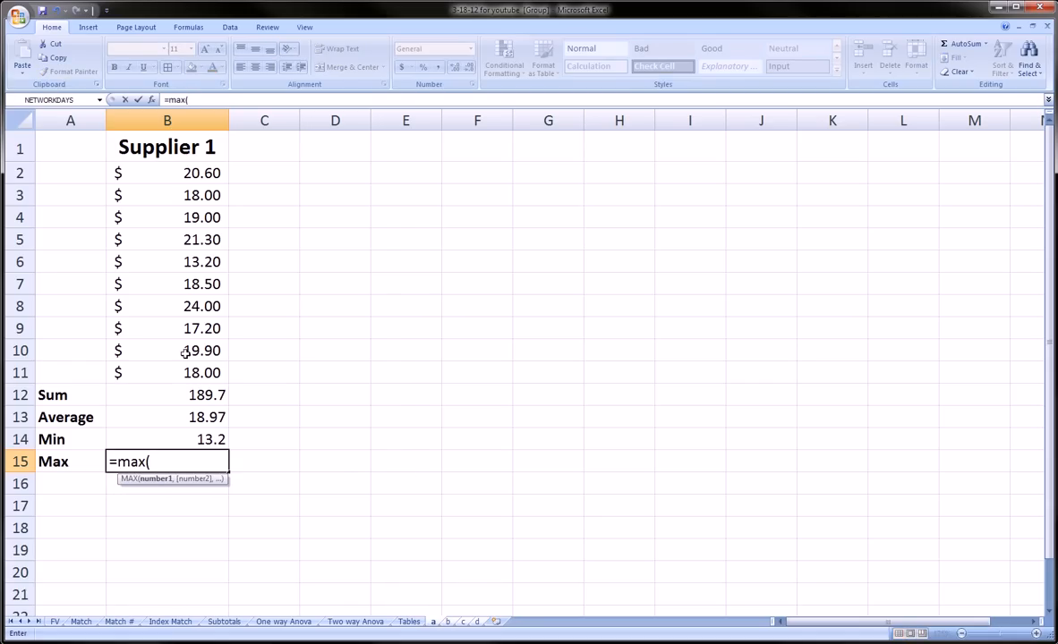
pyautogui.write('supplier1')
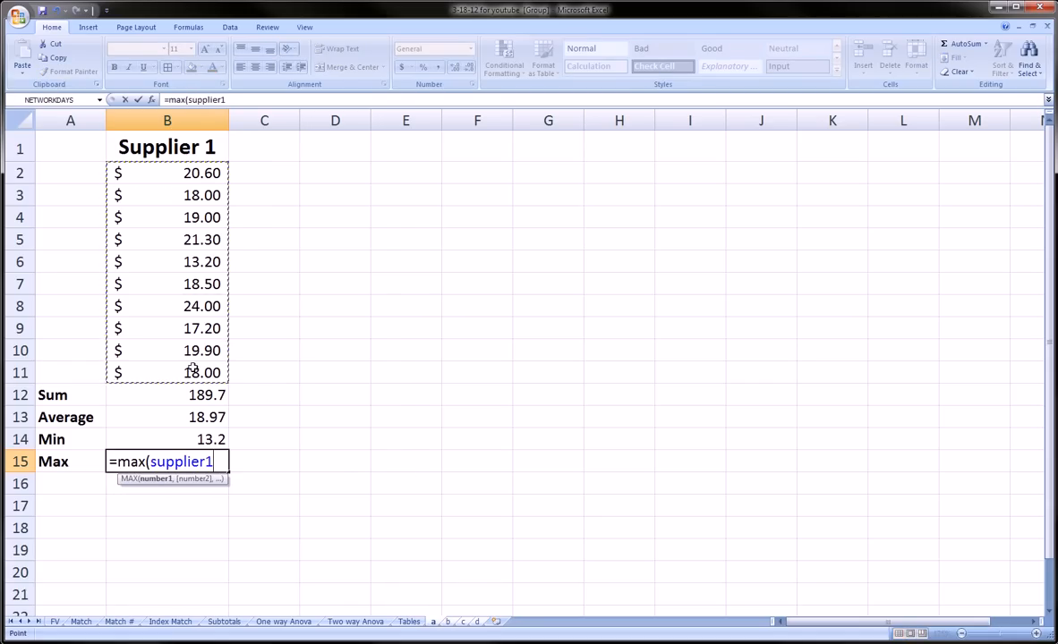
pyautogui.write(')')
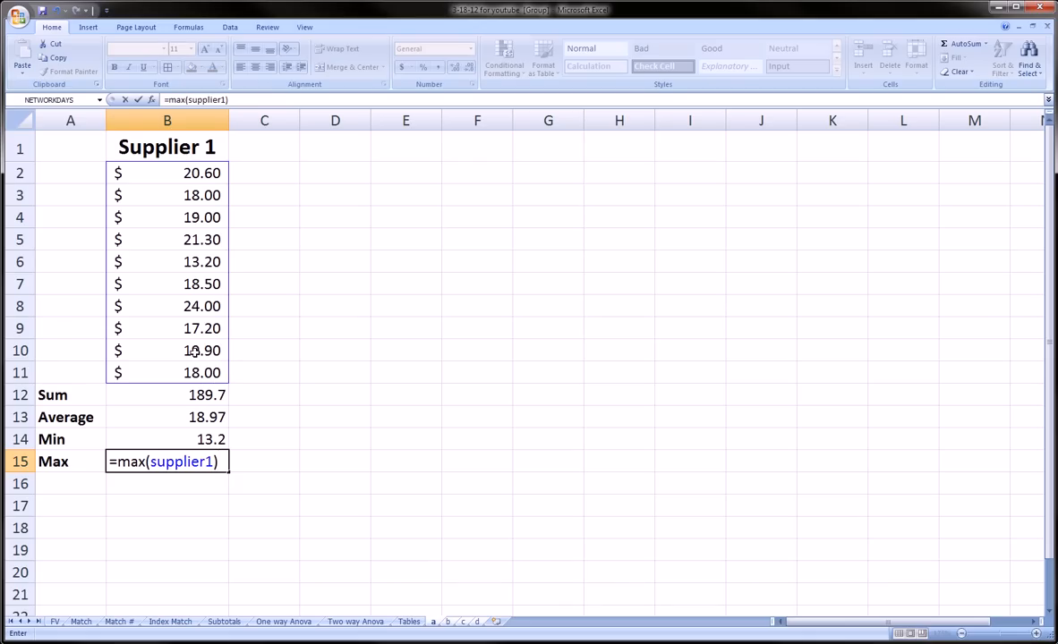
pyautogui.press('Return')
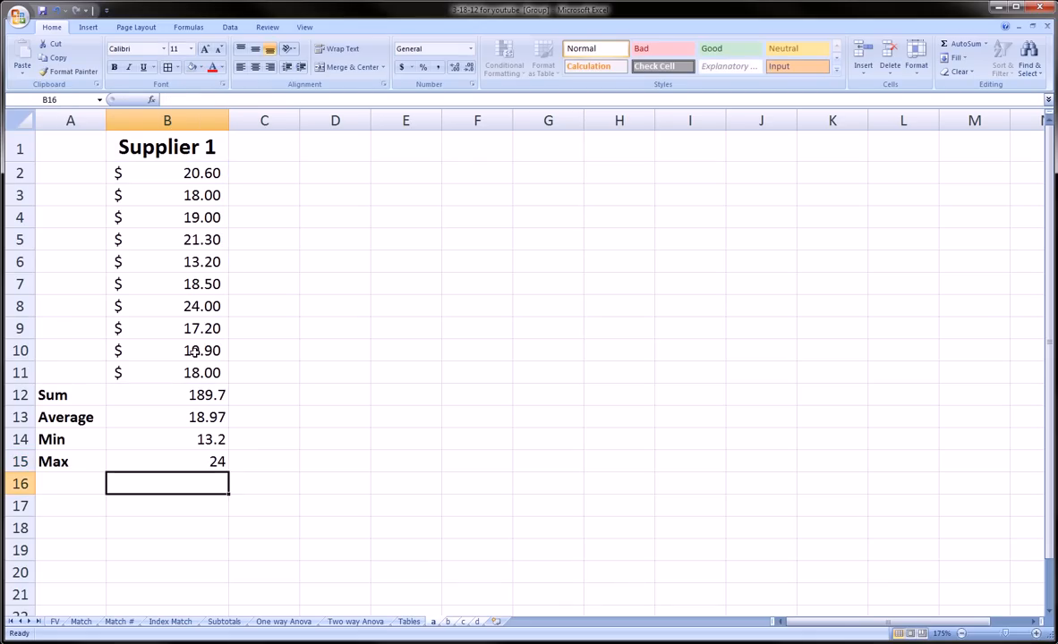
# Step: Bold the B12:B15 results with two decimals and borders, border B2:B11, and shade the B1 header
pyautogui.moveTo(166, 395); pyautogui.dragTo(166, 462)
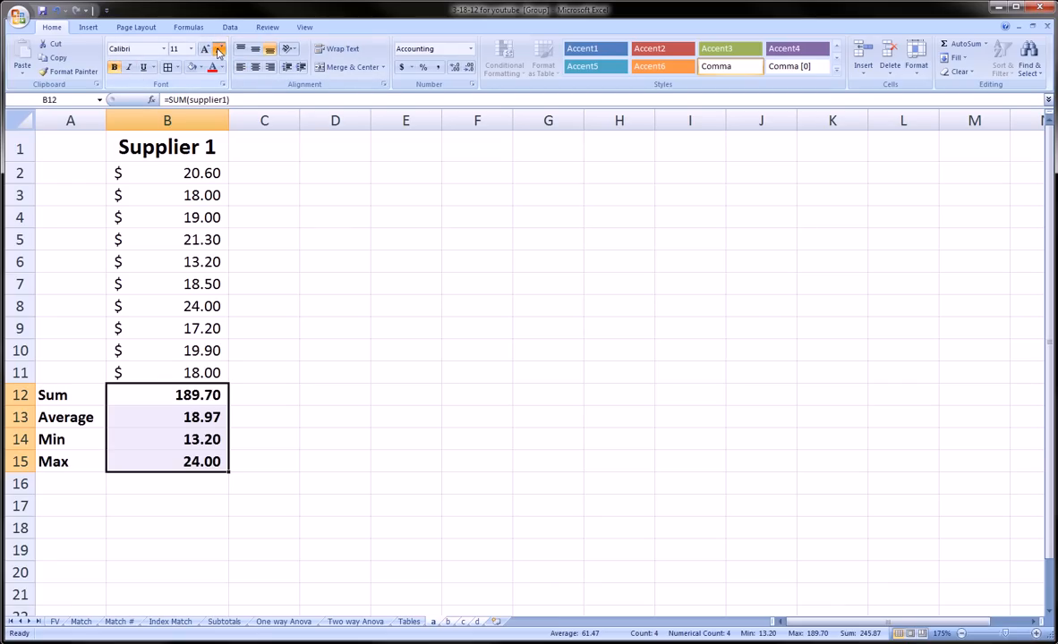
pyautogui.click(218, 48)
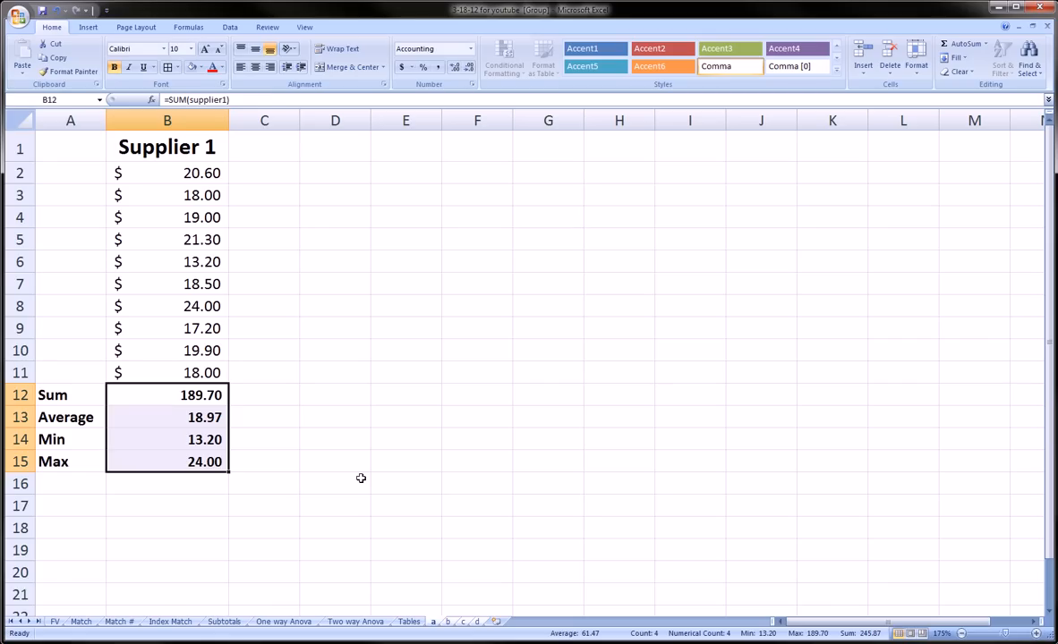
pyautogui.click(335, 483)
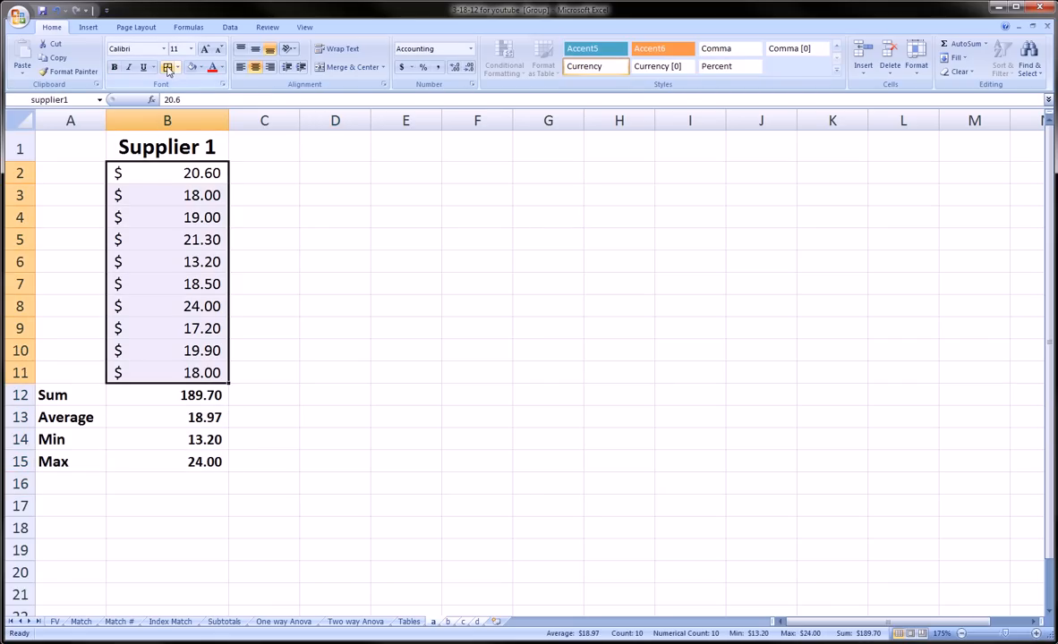
pyautogui.click(335, 328)
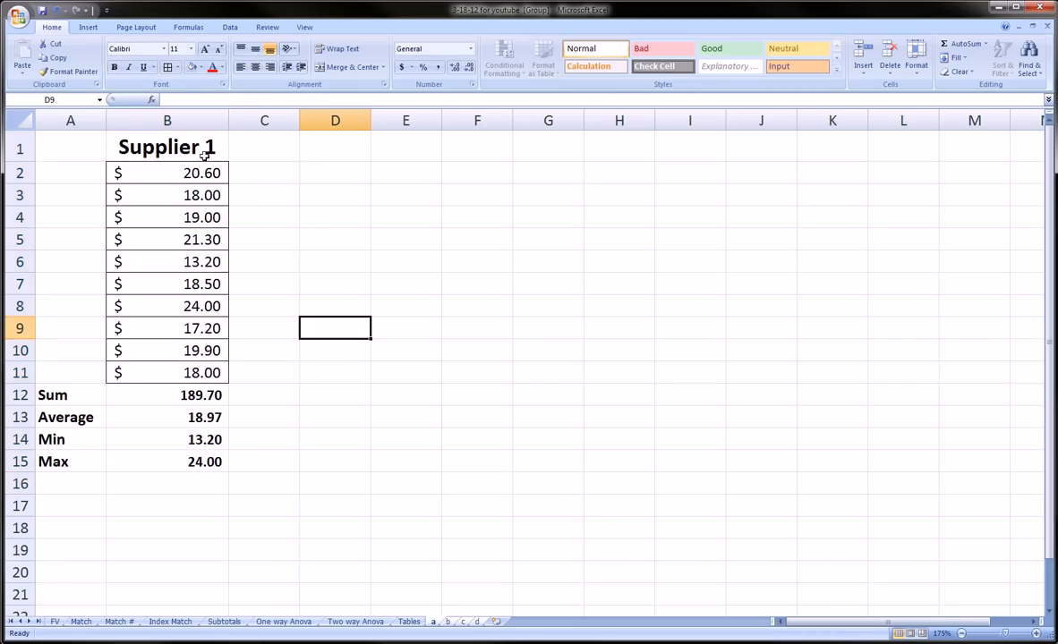
pyautogui.click(200, 68)
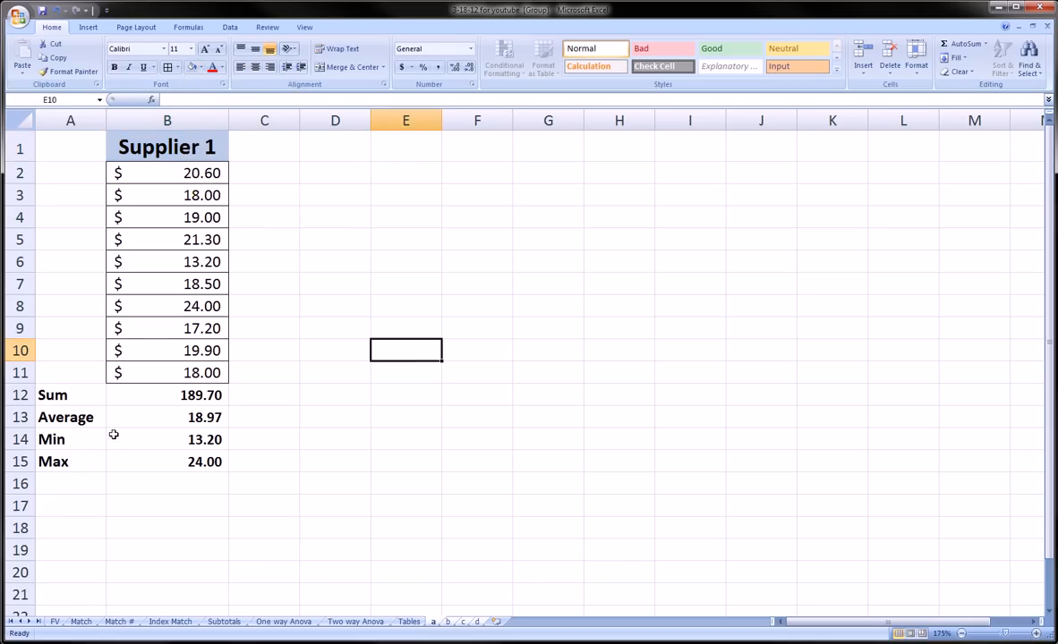
pyautogui.moveTo(397, 442)
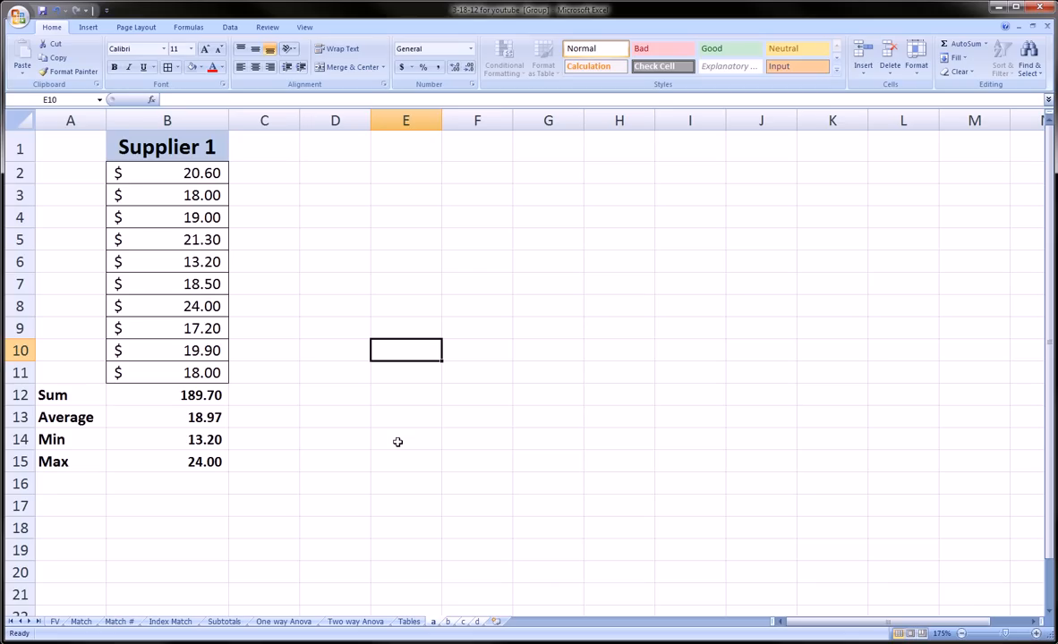
pyautogui.moveTo(483, 581)
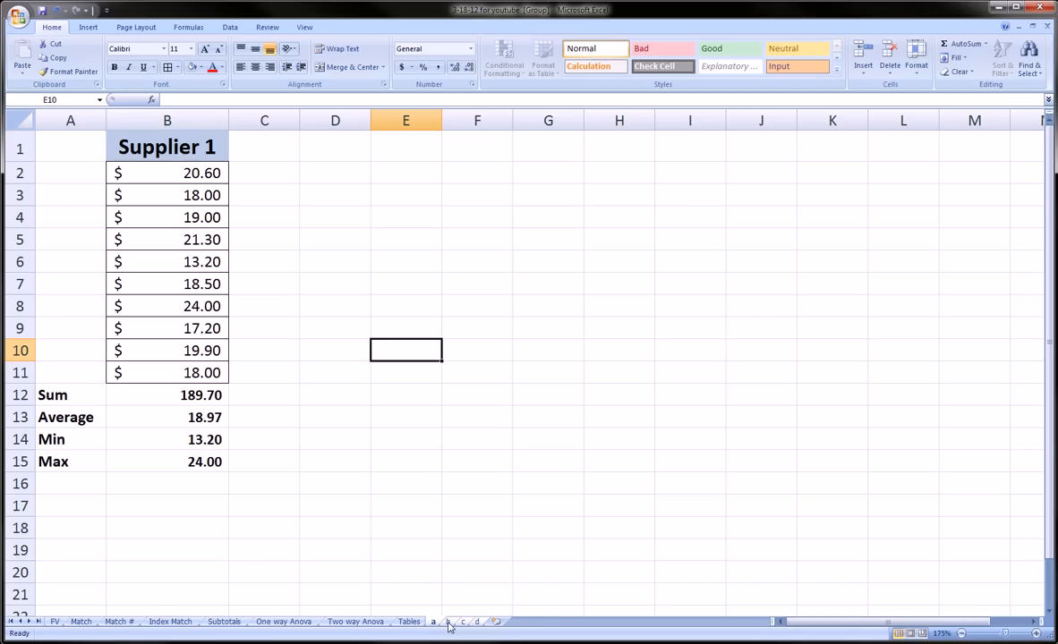
# Step: Check Supplier 2, 3 and 4 carry the same formatting, return to Supplier 1 and ungroup the sheets
pyautogui.click(448, 621)
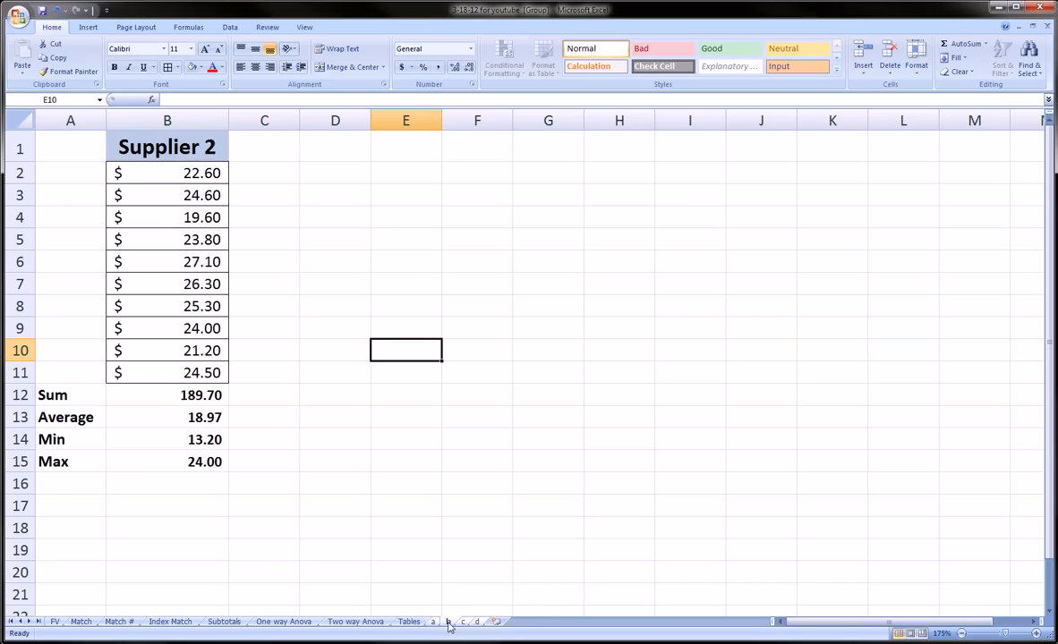
pyautogui.moveTo(166, 147); pyautogui.dragTo(167, 373)
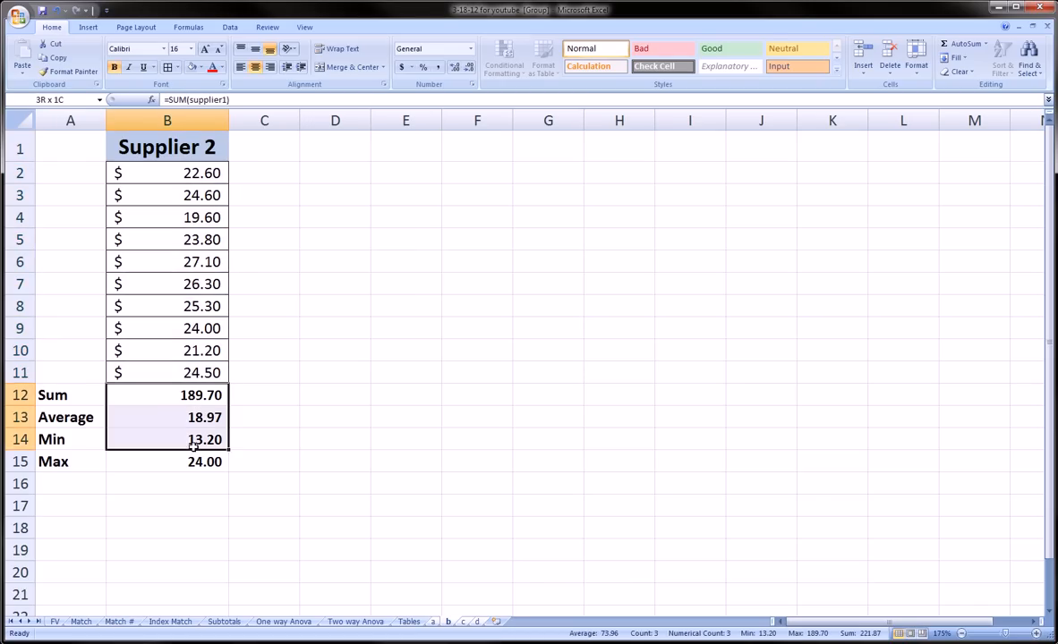
pyautogui.click(462, 621)
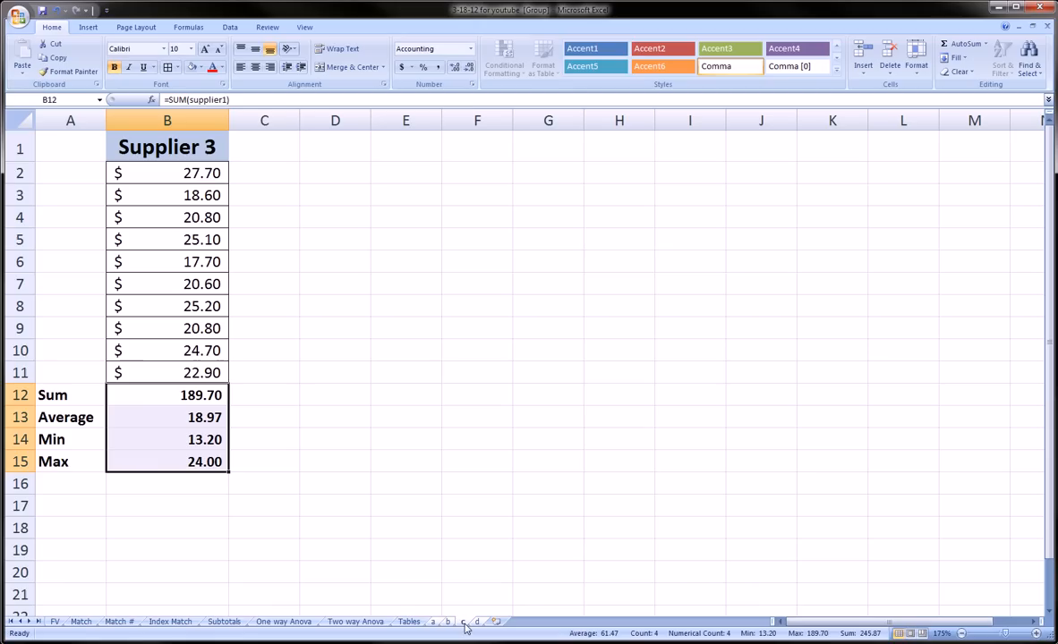
pyautogui.click(462, 621)
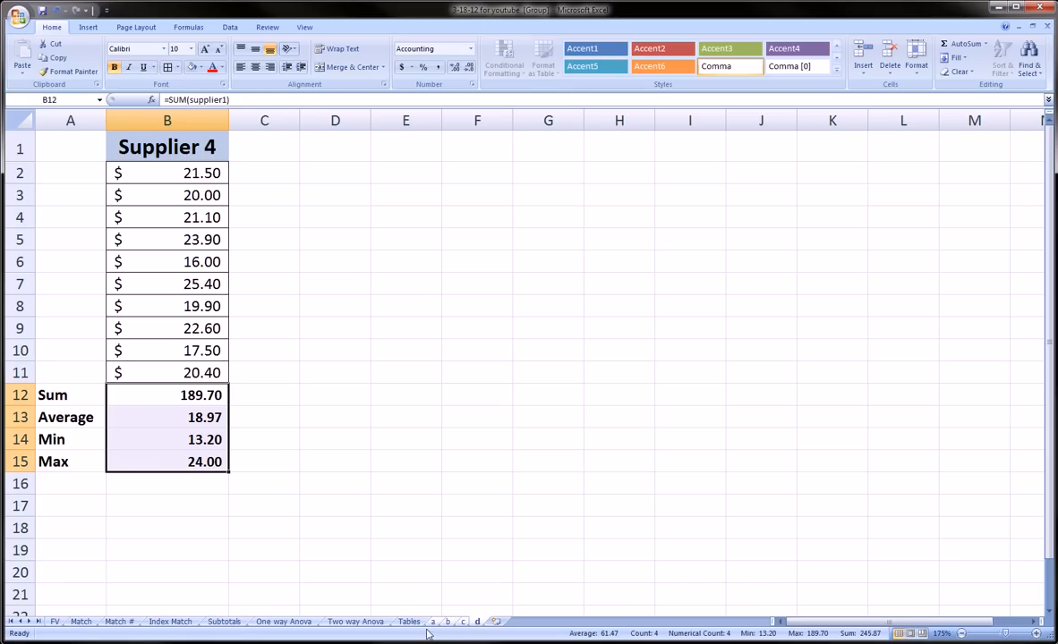
pyautogui.click(433, 621)
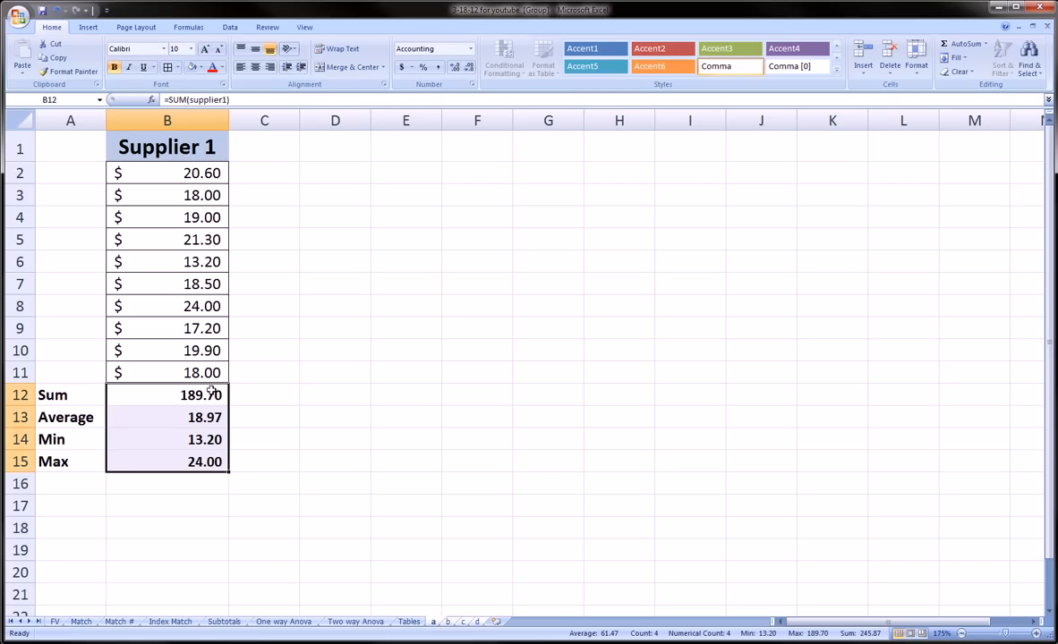
pyautogui.moveTo(322, 431)
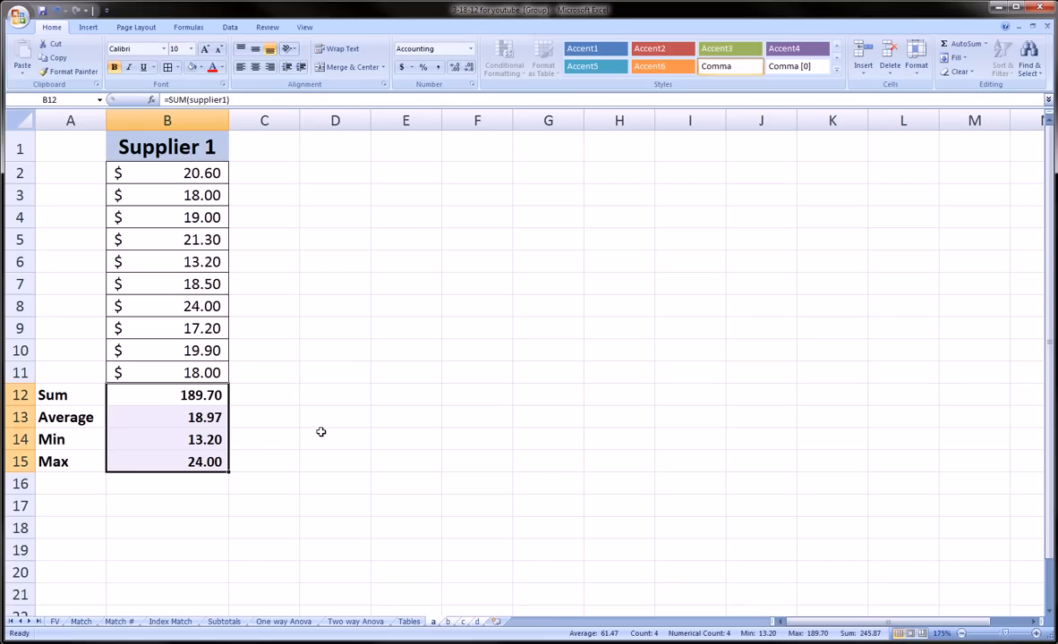
pyautogui.click(334, 438)
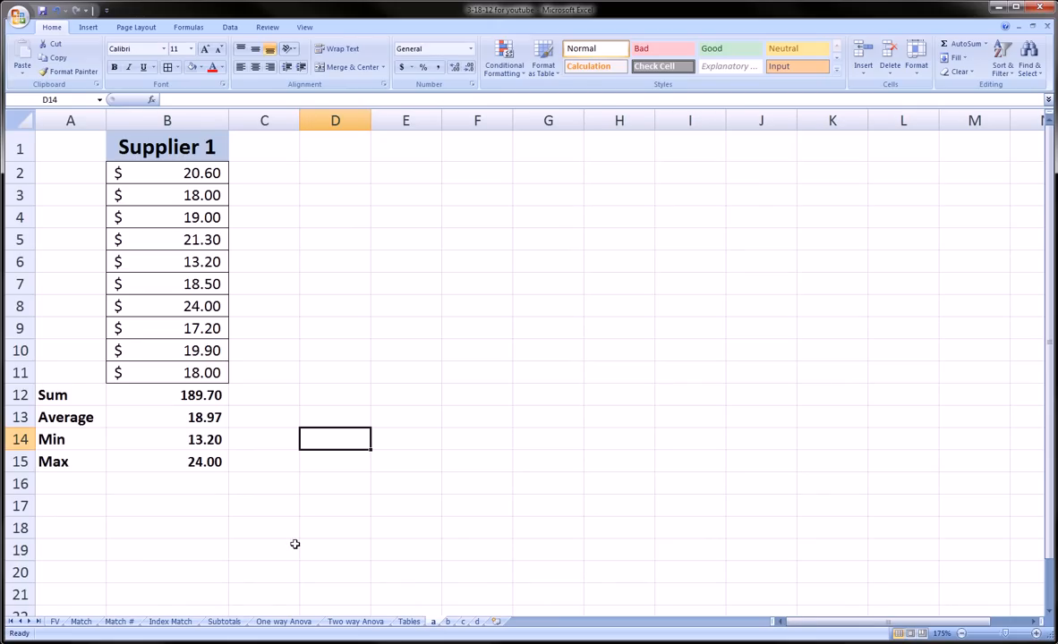
pyautogui.moveTo(90, 405)
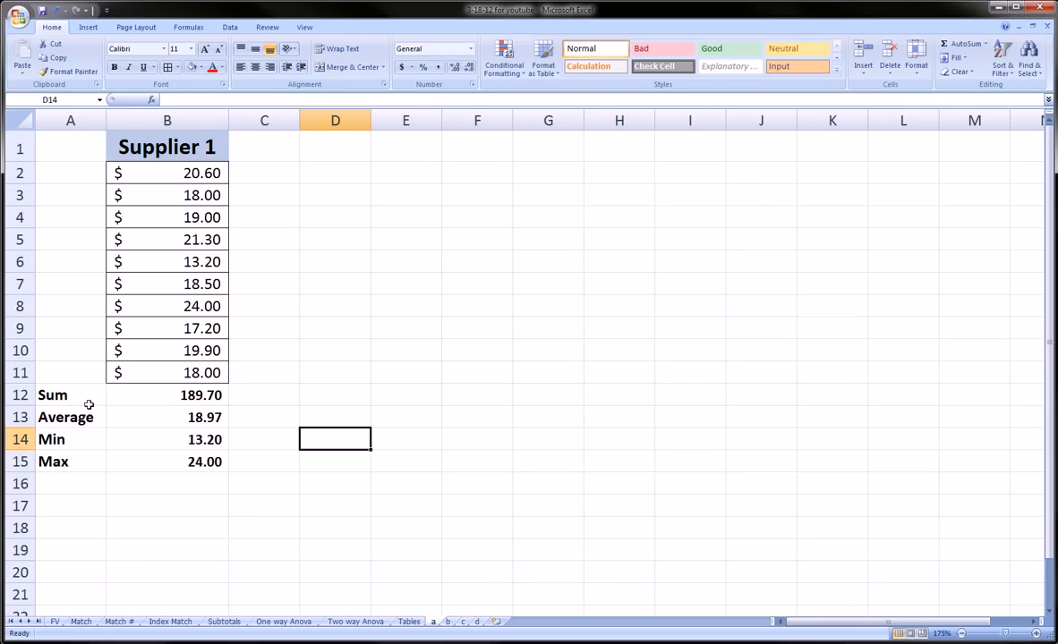